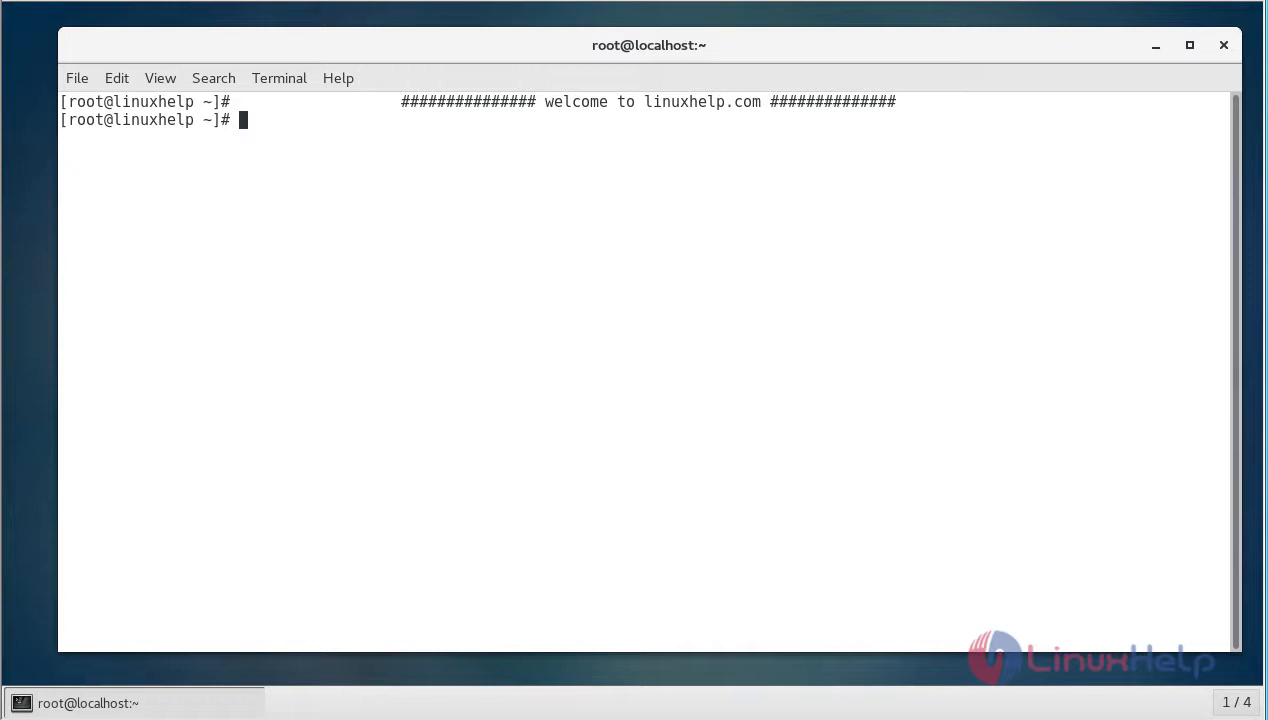
mouse_move(542, 322)
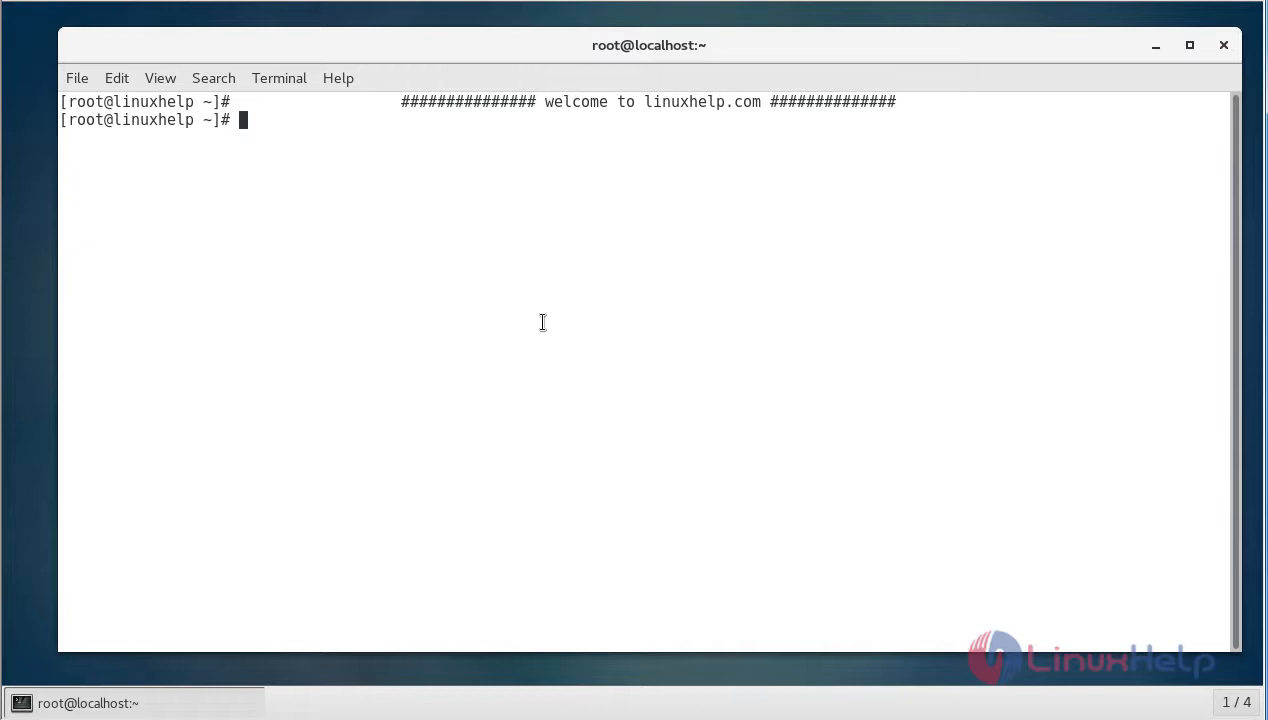
Run java -version to confirm OpenJDK 1.8.0_131 is installed
type("ja")
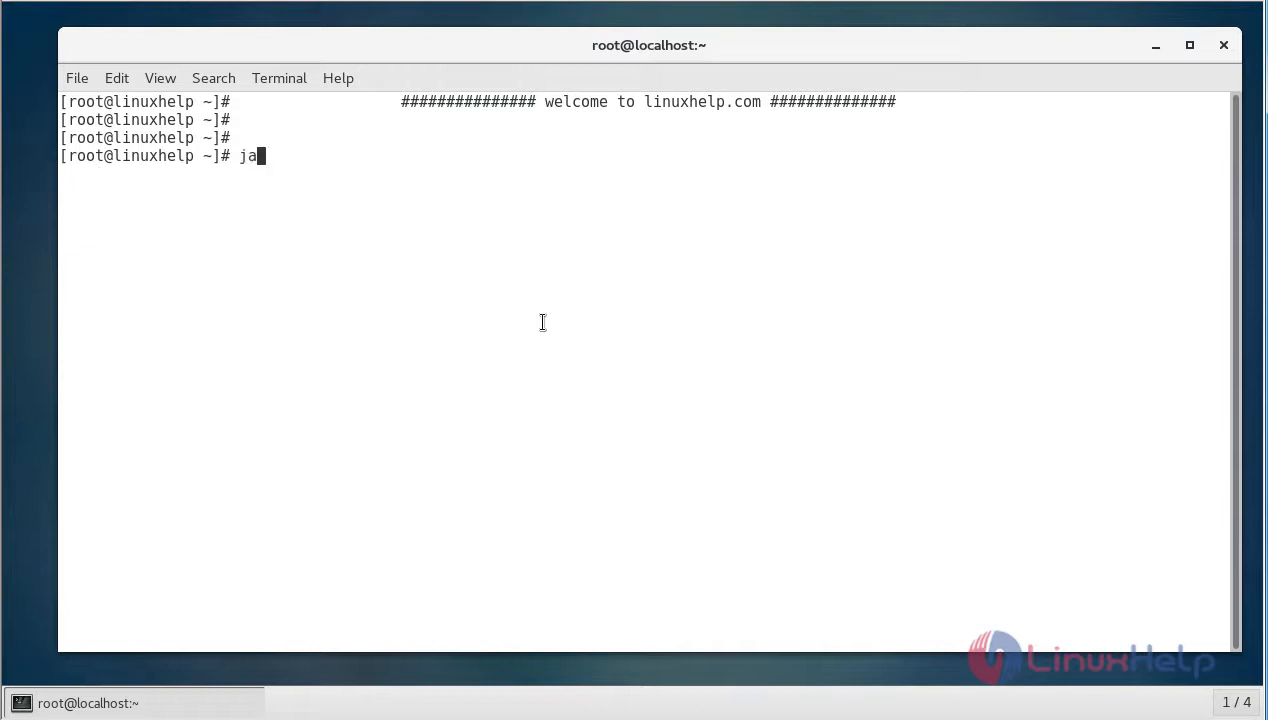
type("va -vers")
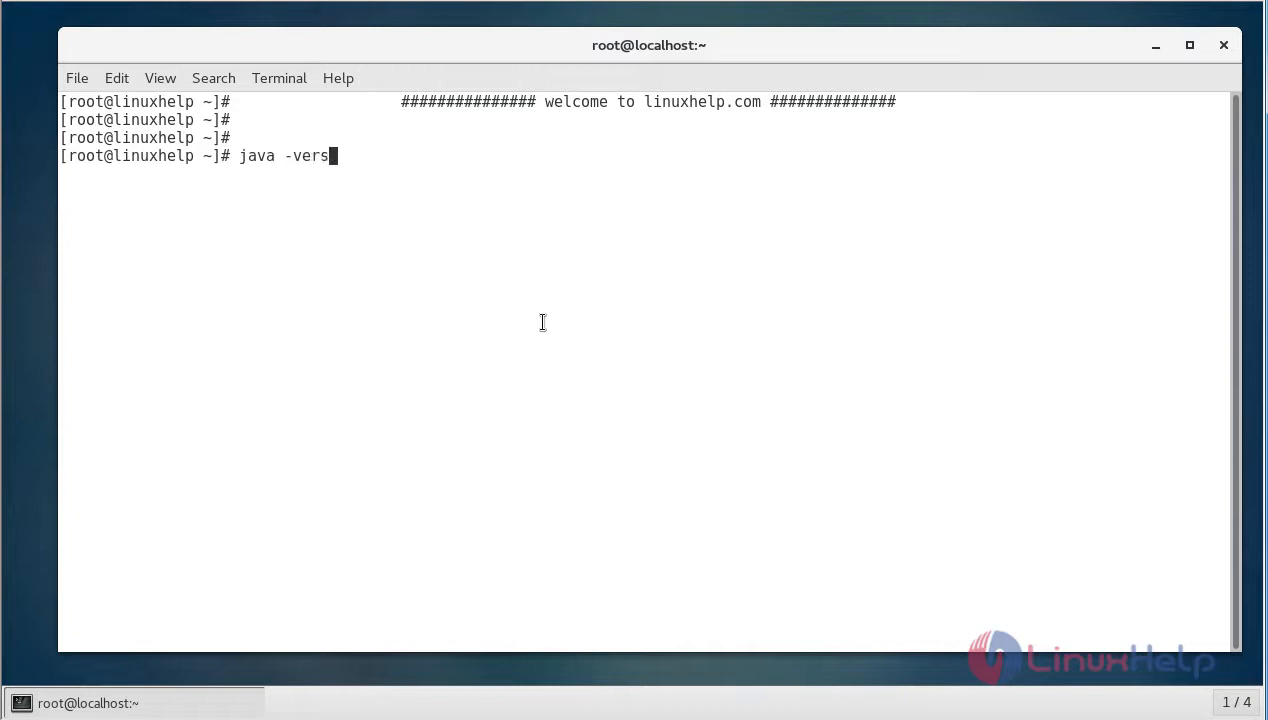
key("Return")
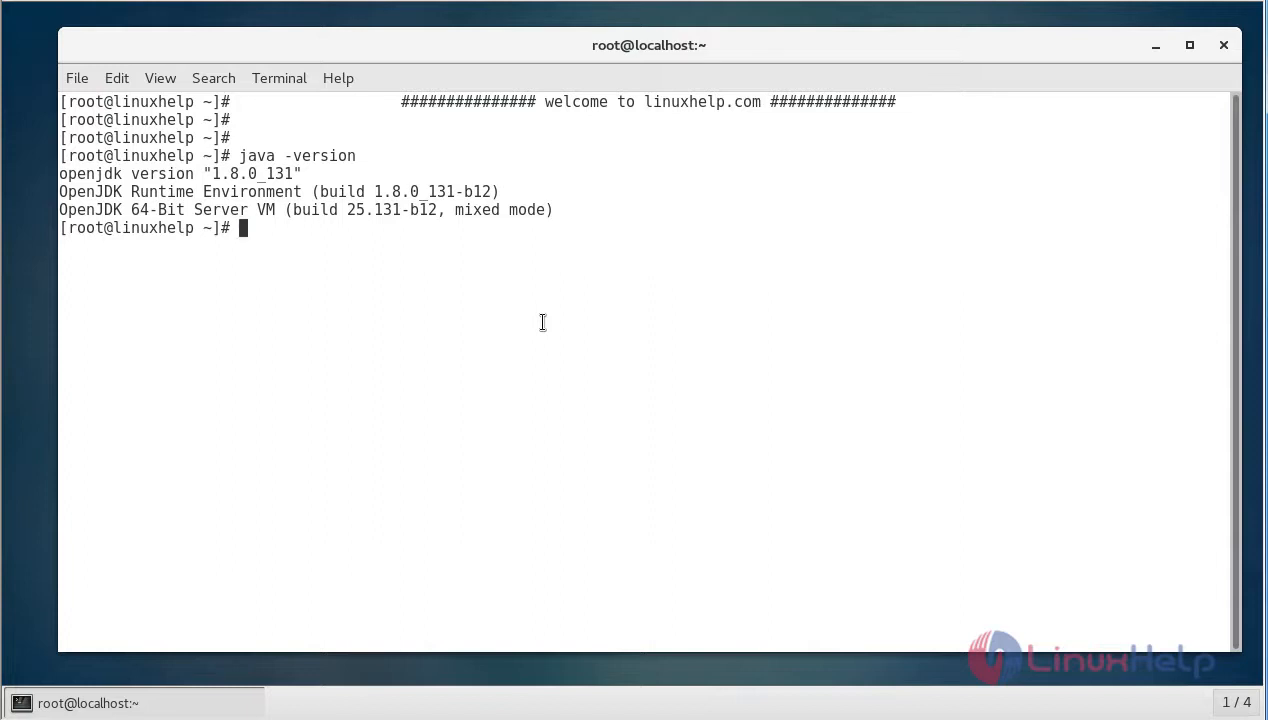
key("Return")
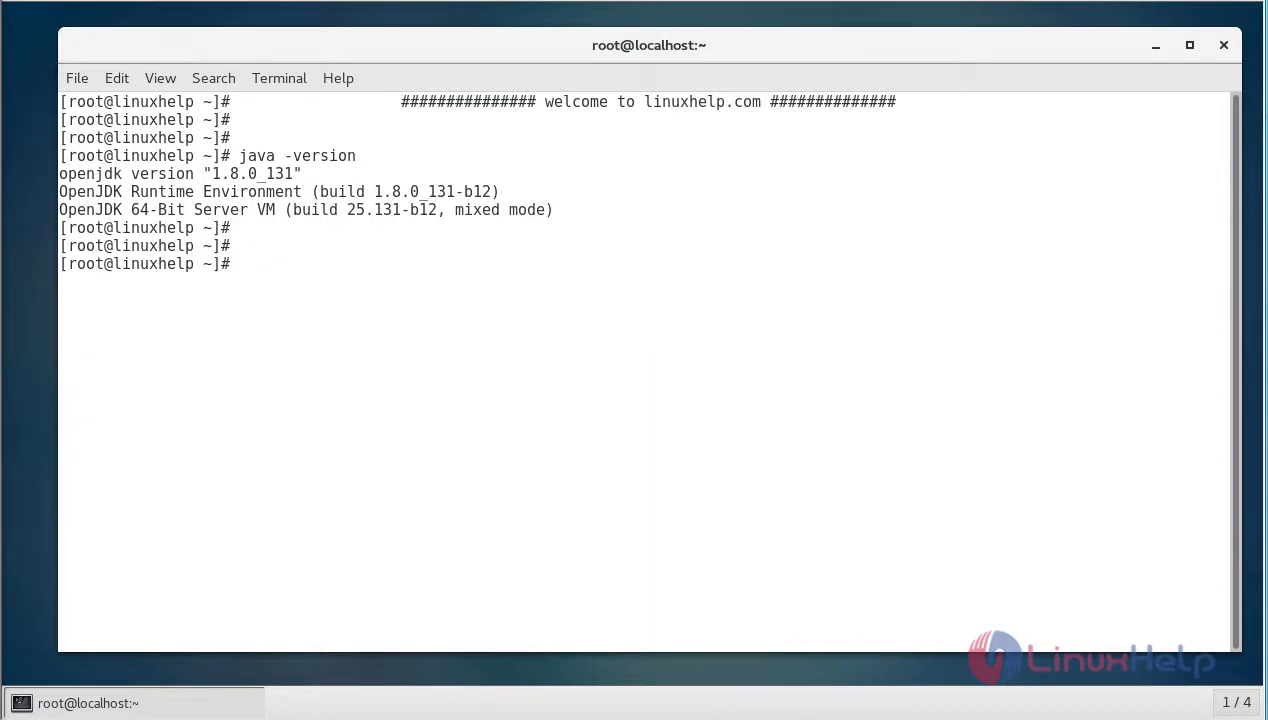
mouse_move(508, 316)
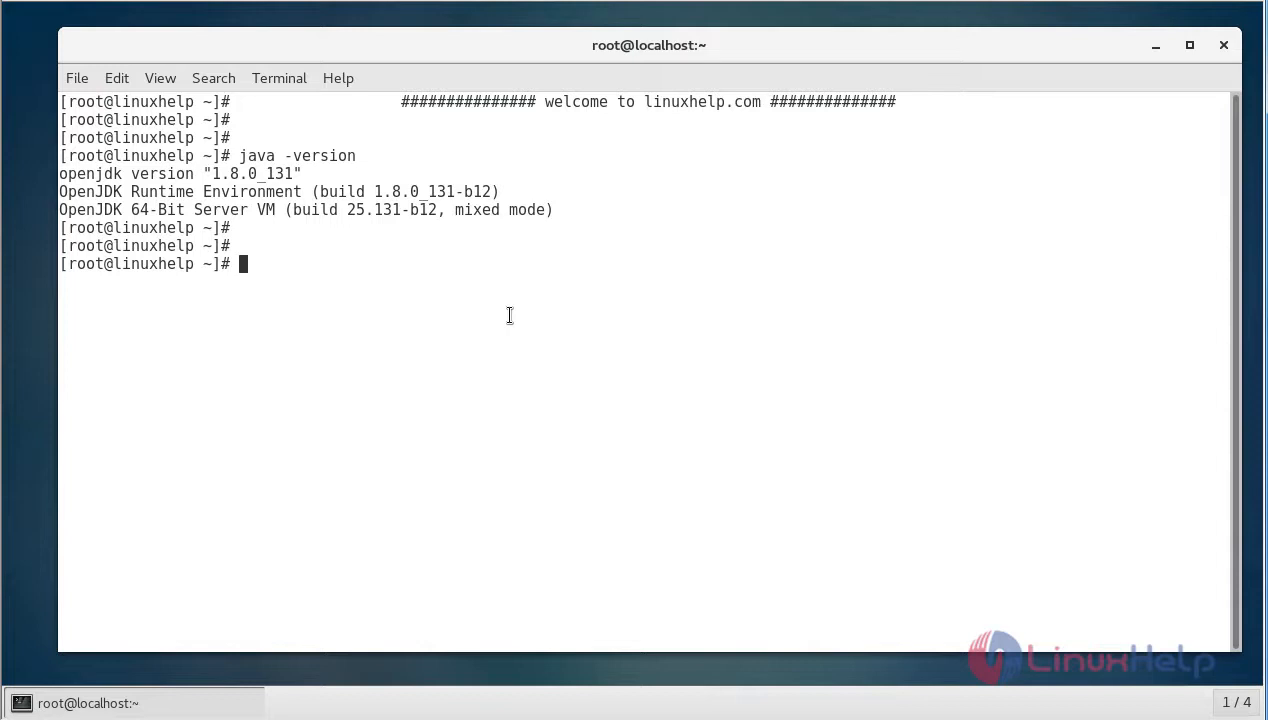
Change into /usr/local and download apache-tomcat-9.0.6.tar.gz with wget
type("cd")
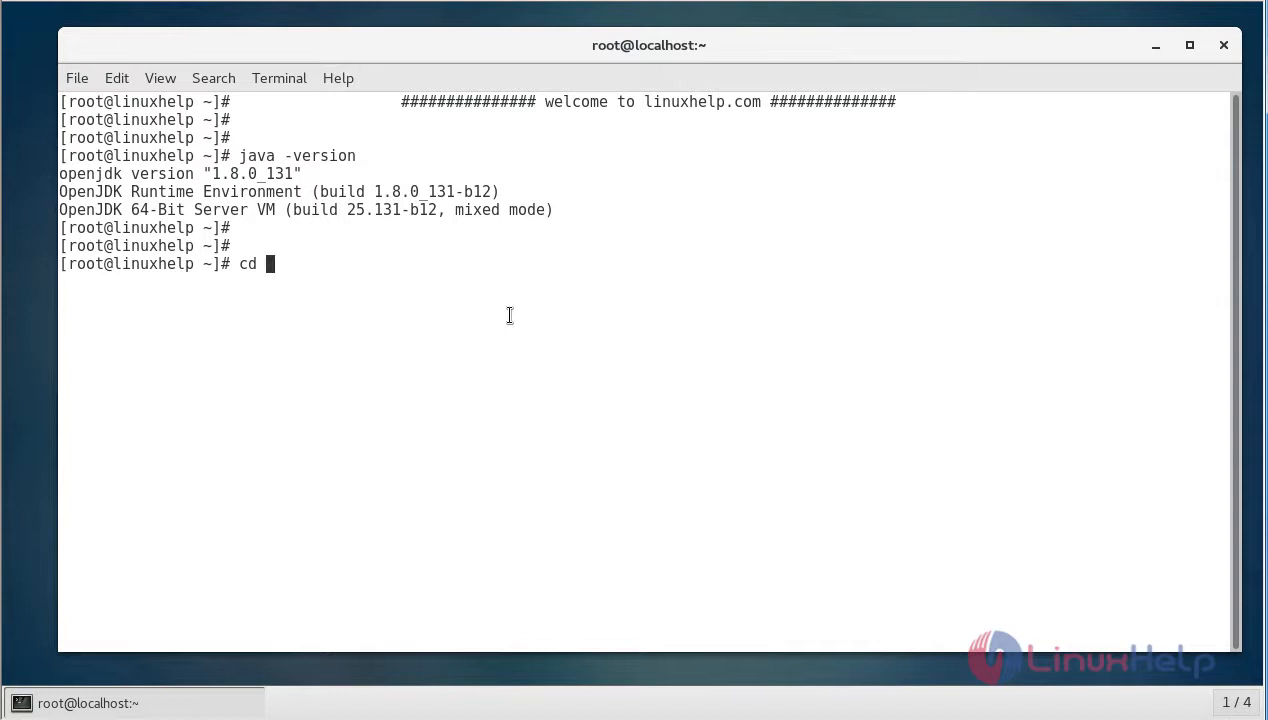
type("/usr/")
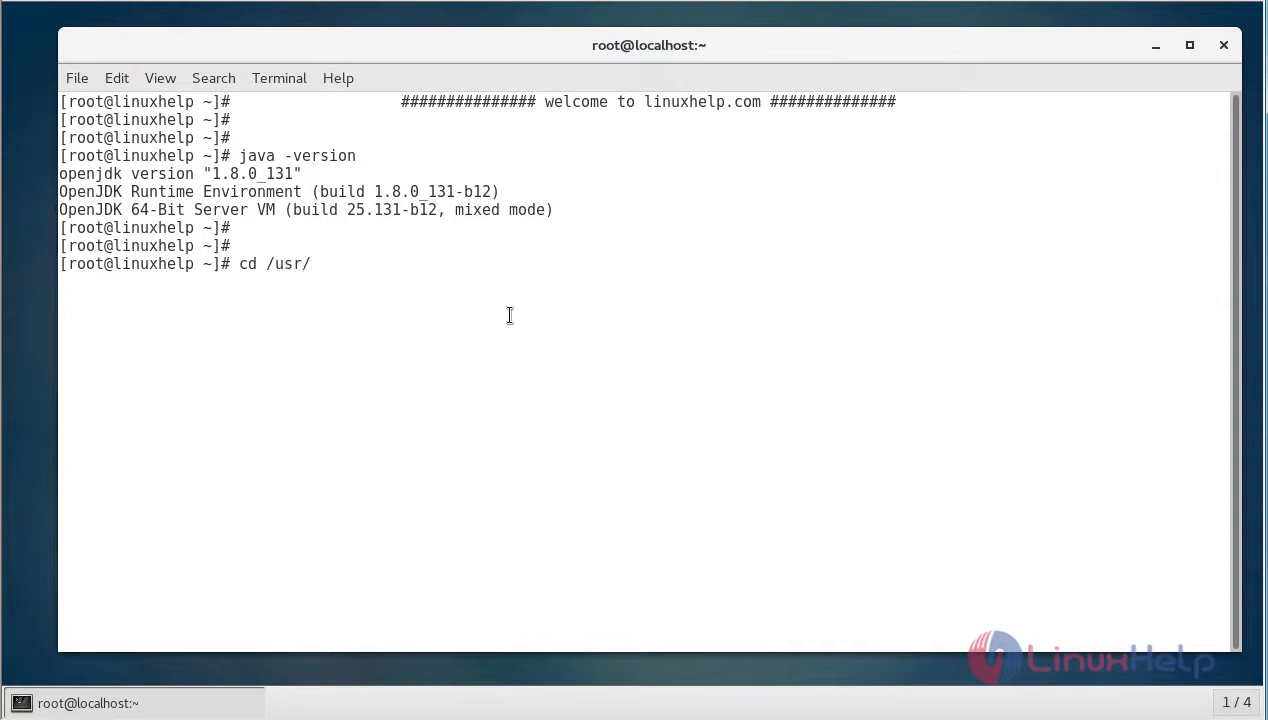
type("local/")
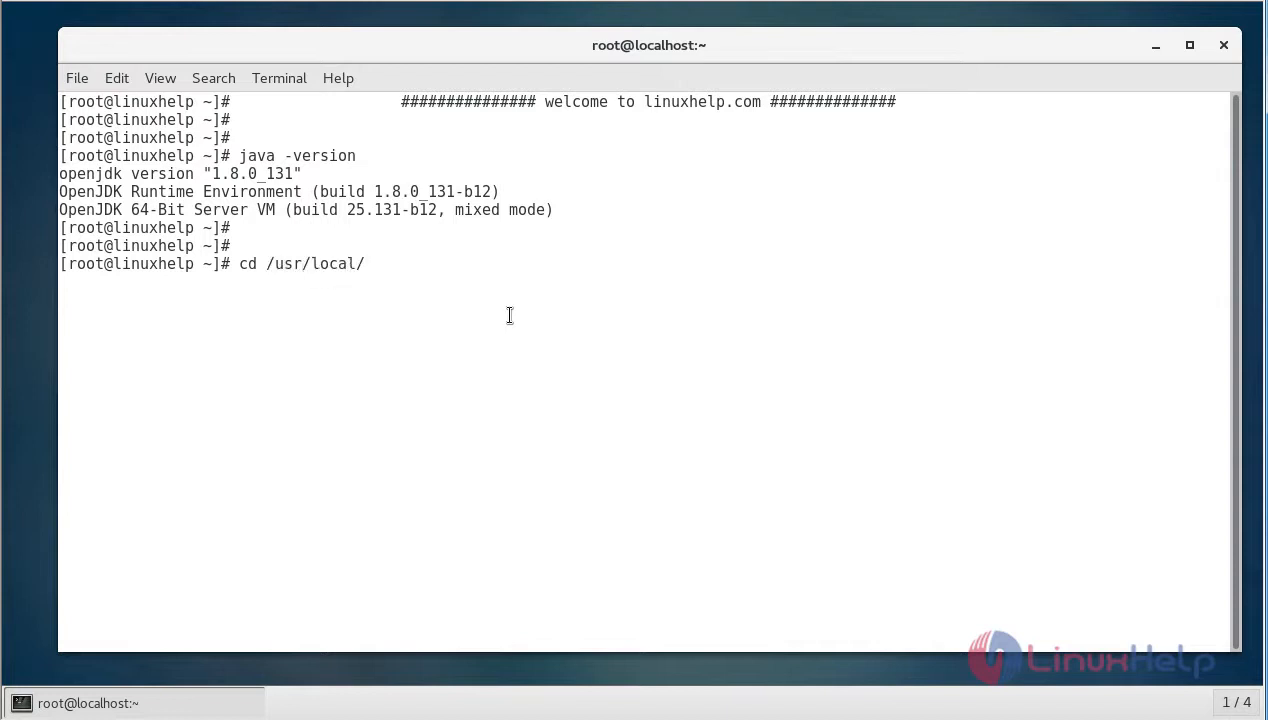
key("Return")
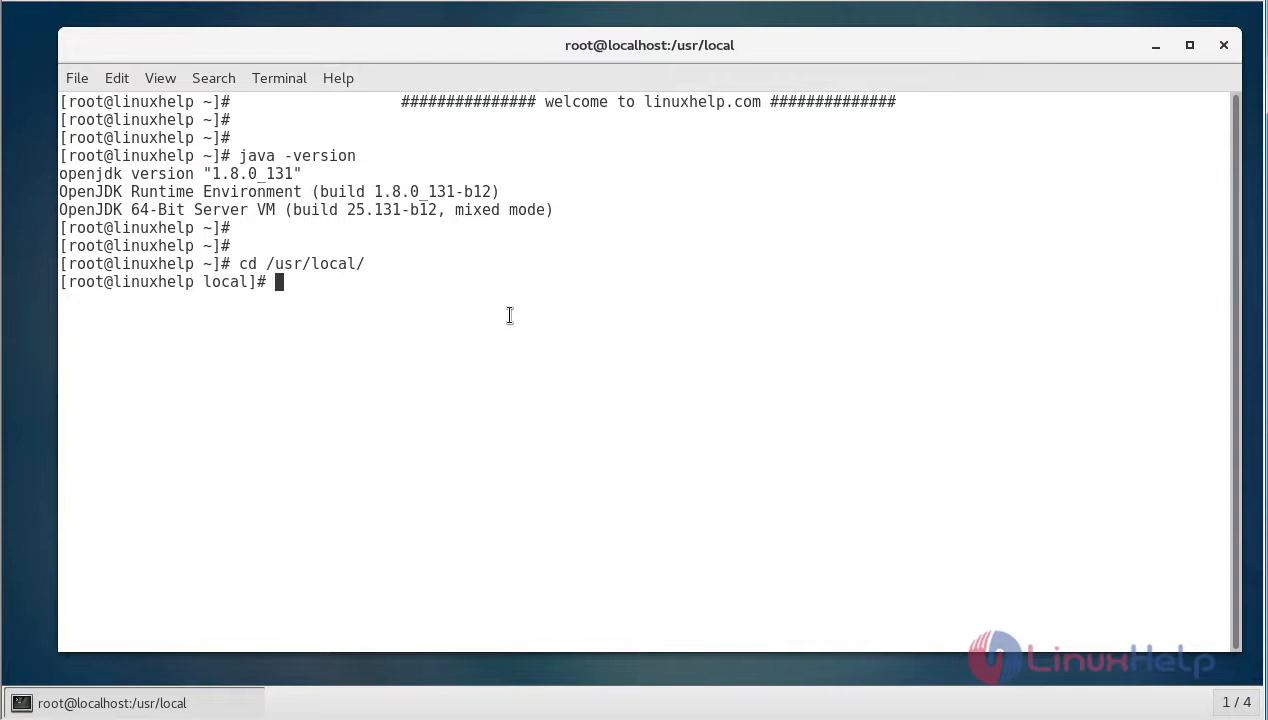
type("wh")
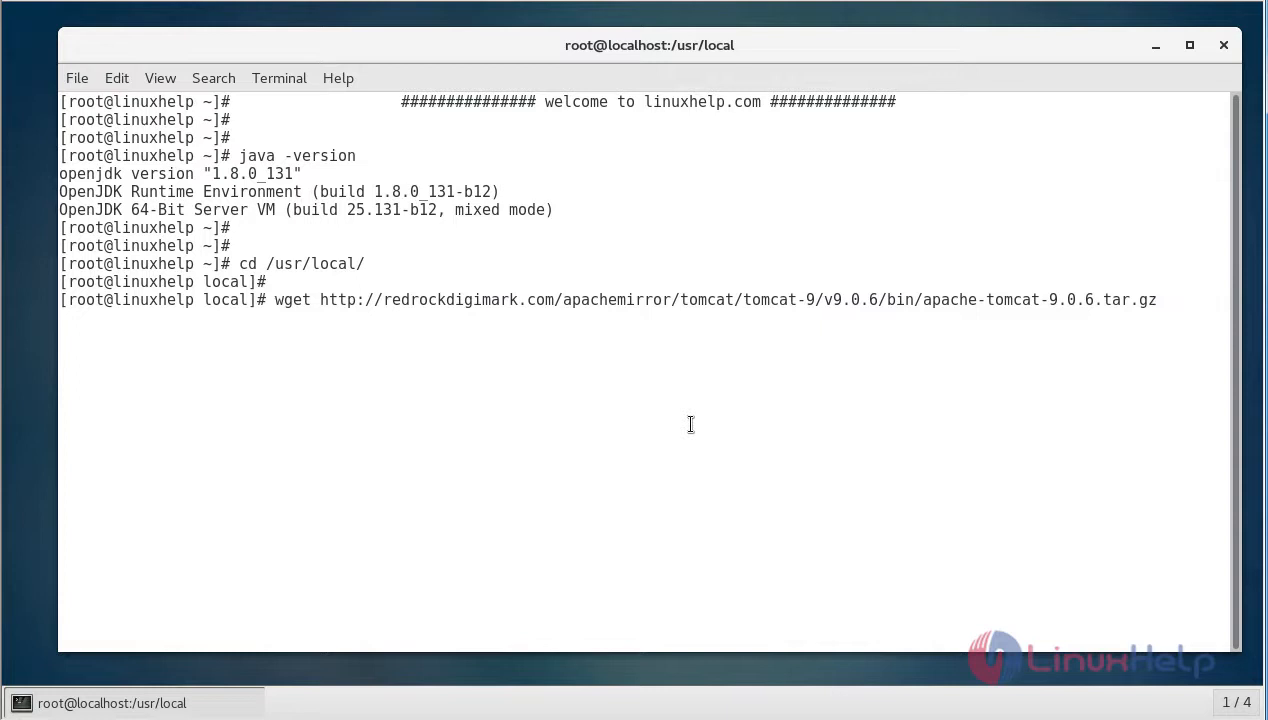
key("Return")
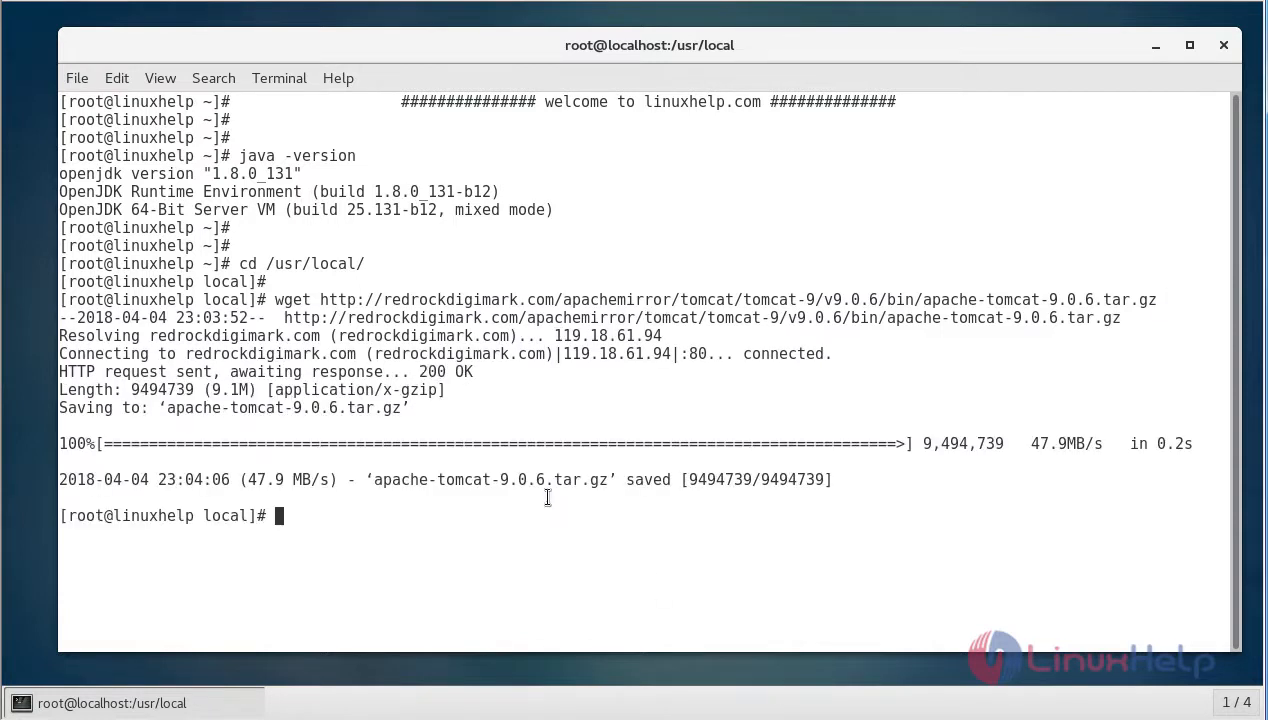
key("Return")
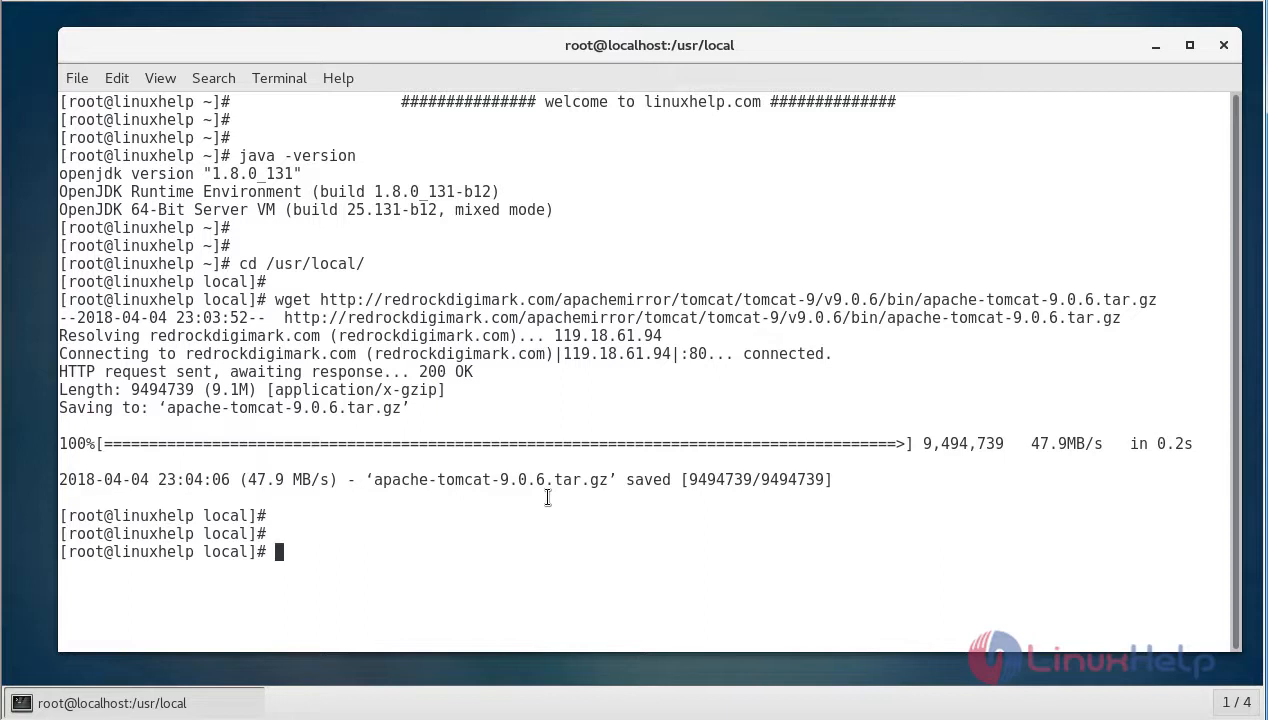
Extract apache-tomcat-9.0.6.tar.gz and rename the extracted folder to tomcat9
type("tar x")
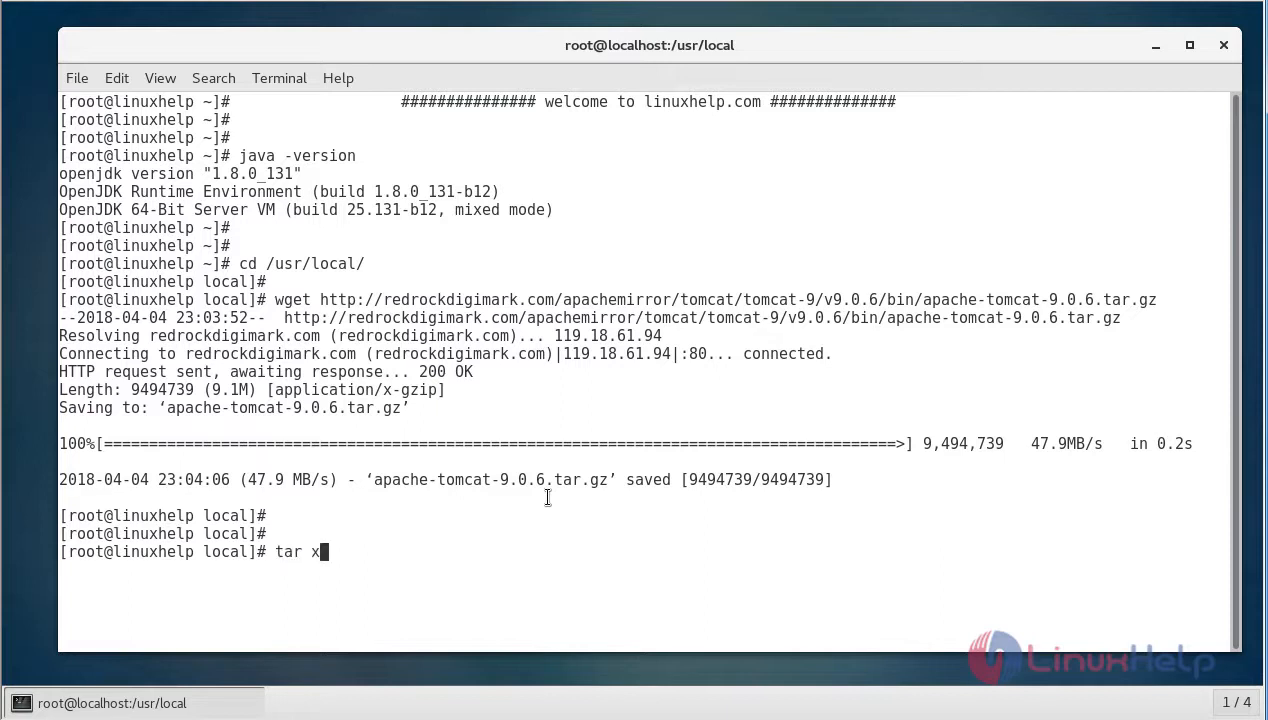
type("zf apache-tomcat-9.0.6.tar.gz")
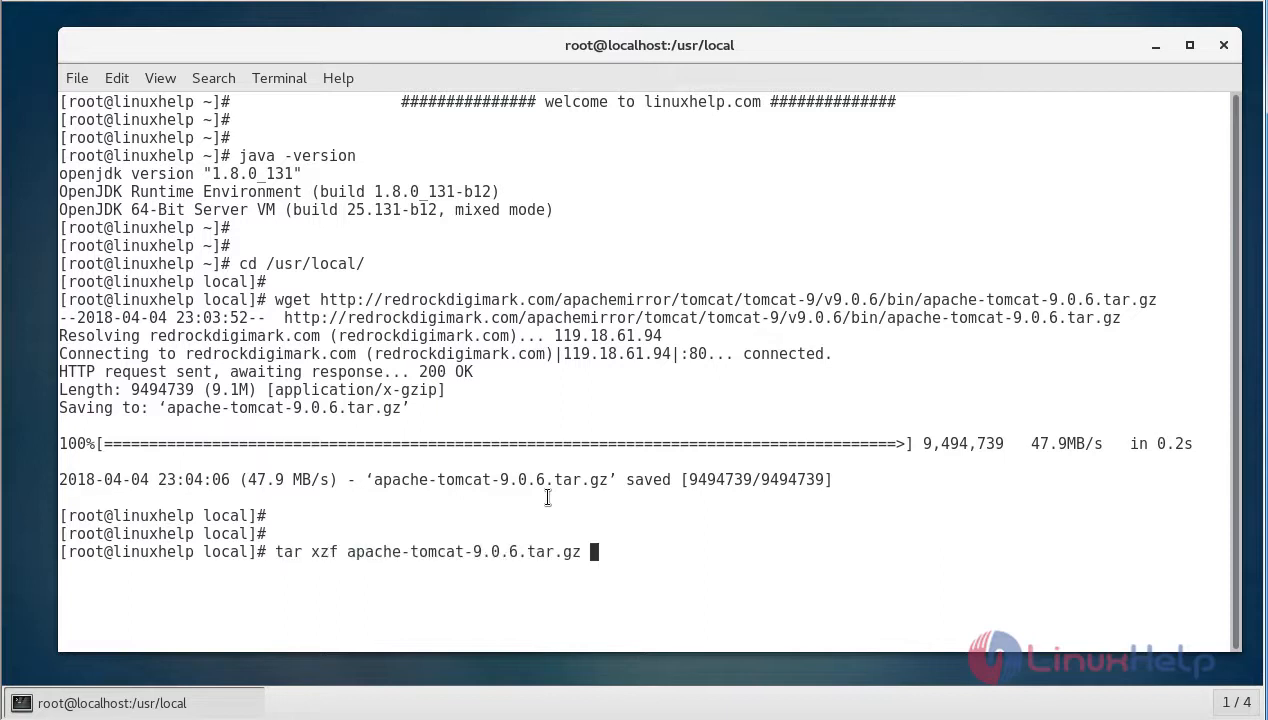
key("Return")
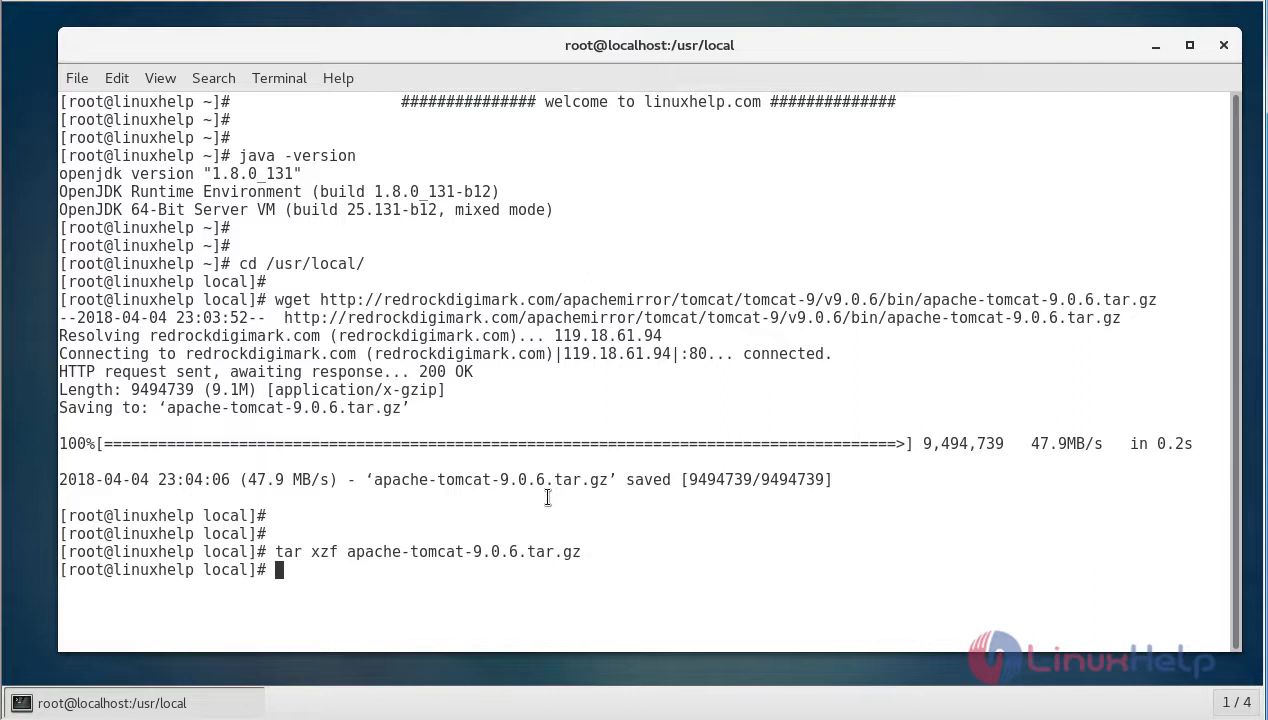
type("mv")
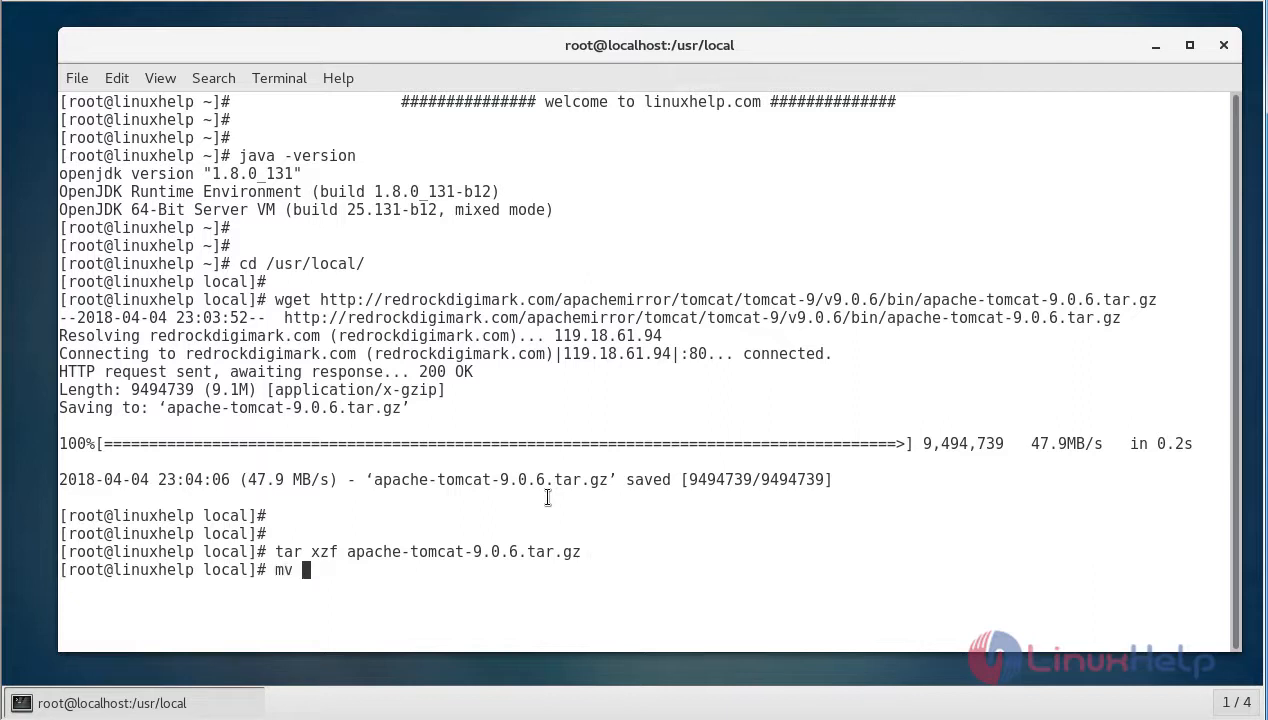
type("apache-tomcat-9.0.6")
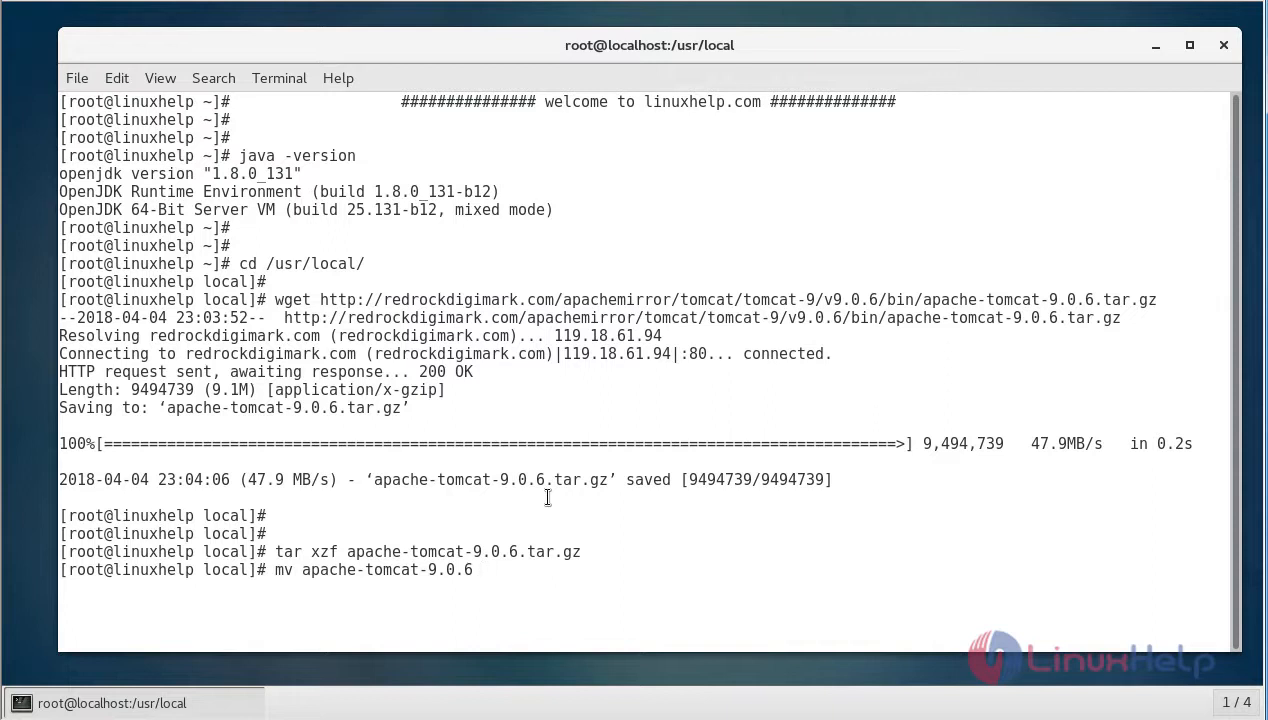
type("tomc")
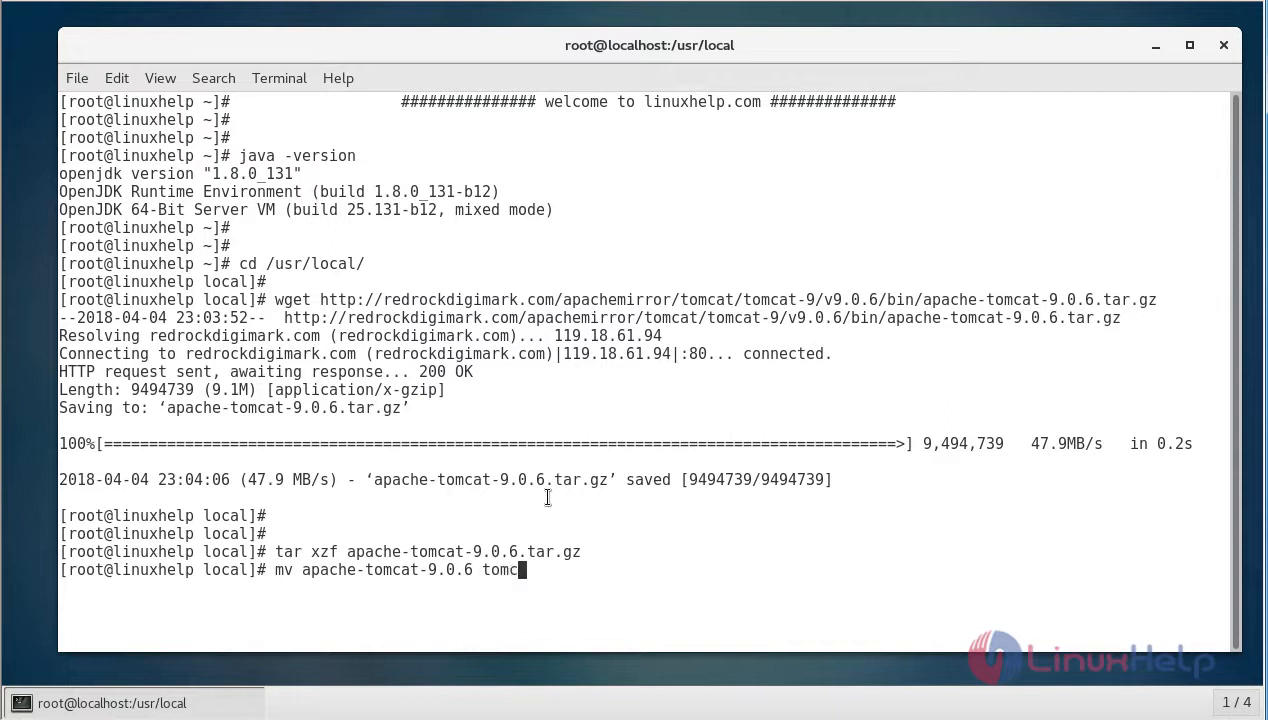
type("at9")
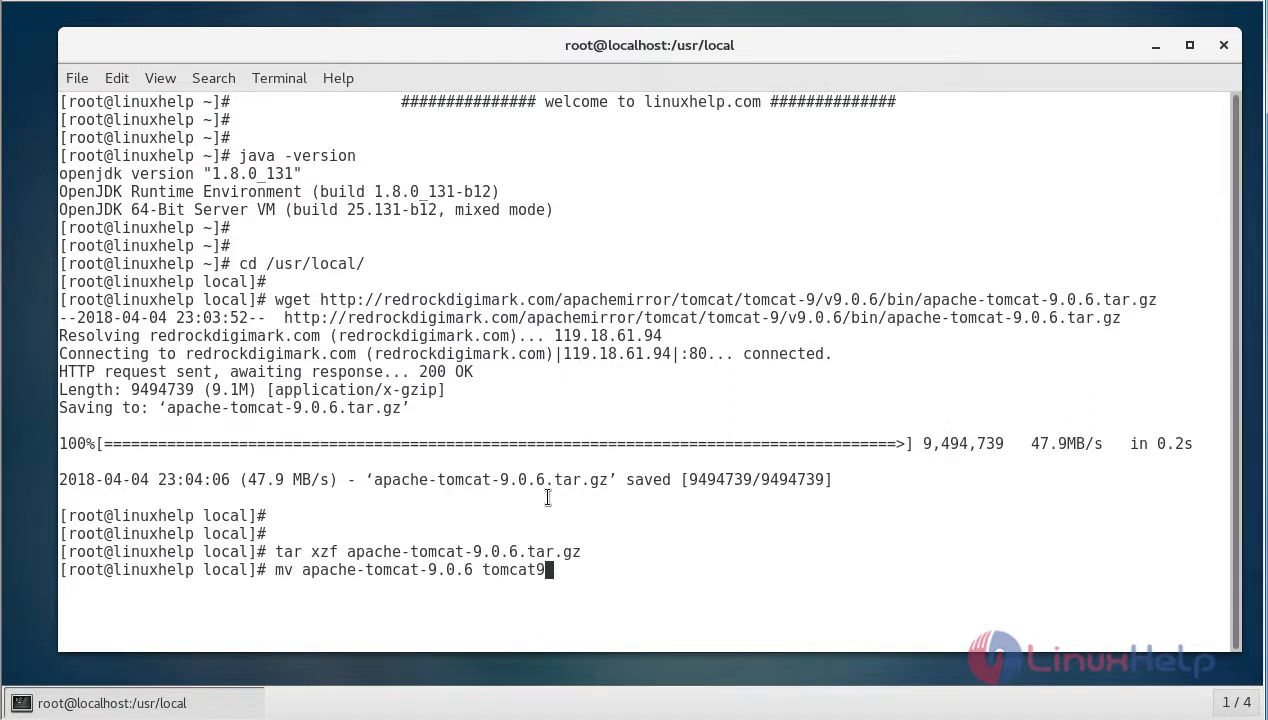
key("Return")
type("ls")
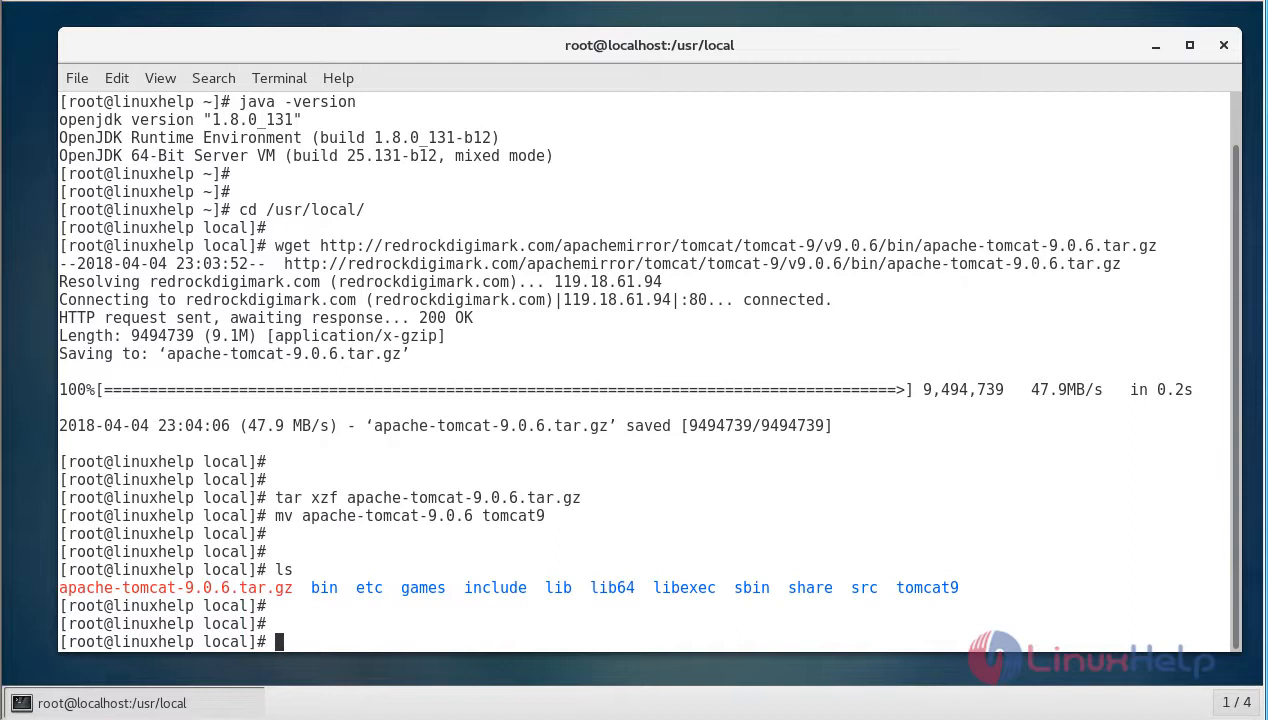
Append export CATALINA_HOME=/usr/local/tomcat9 to ~/.bashrc and prepare to edit tomcat-users.xml
type("echo \"export CATALINA_HOME=\"/usr/local/tomcat9\"\" >> ~/.bashrc")
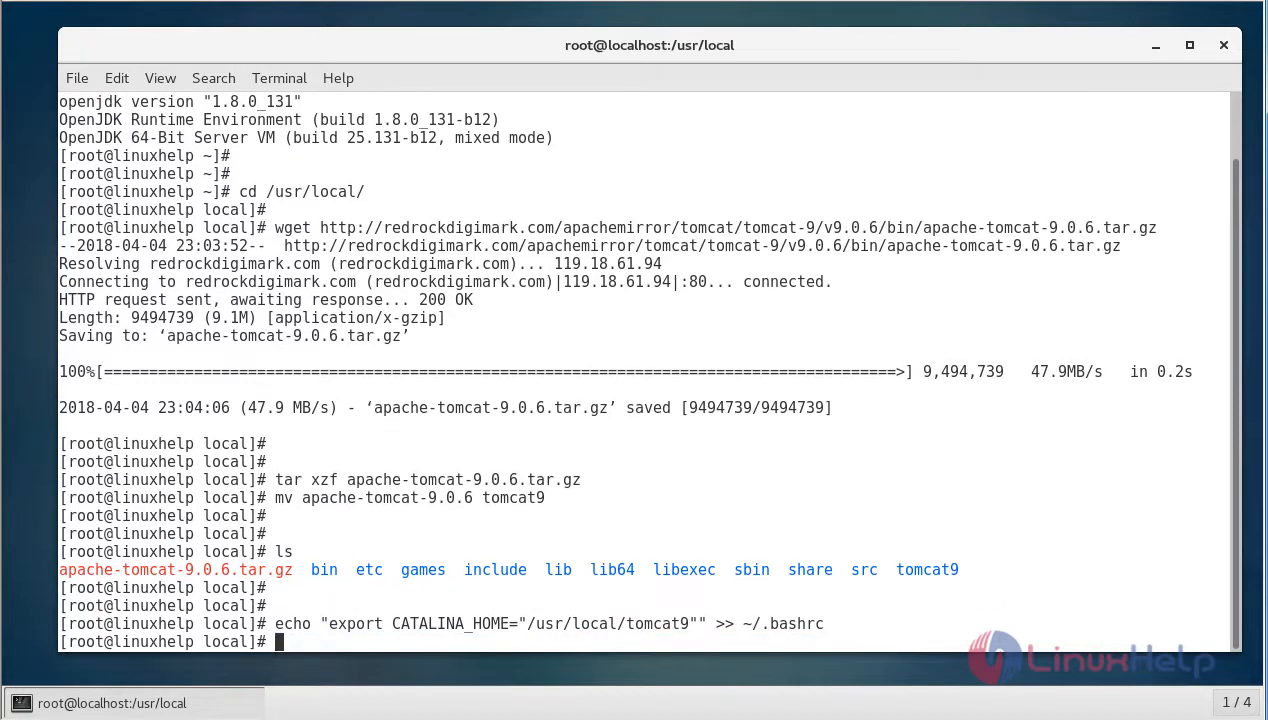
mouse_move(580, 432)
type("source ~/.bashrc")
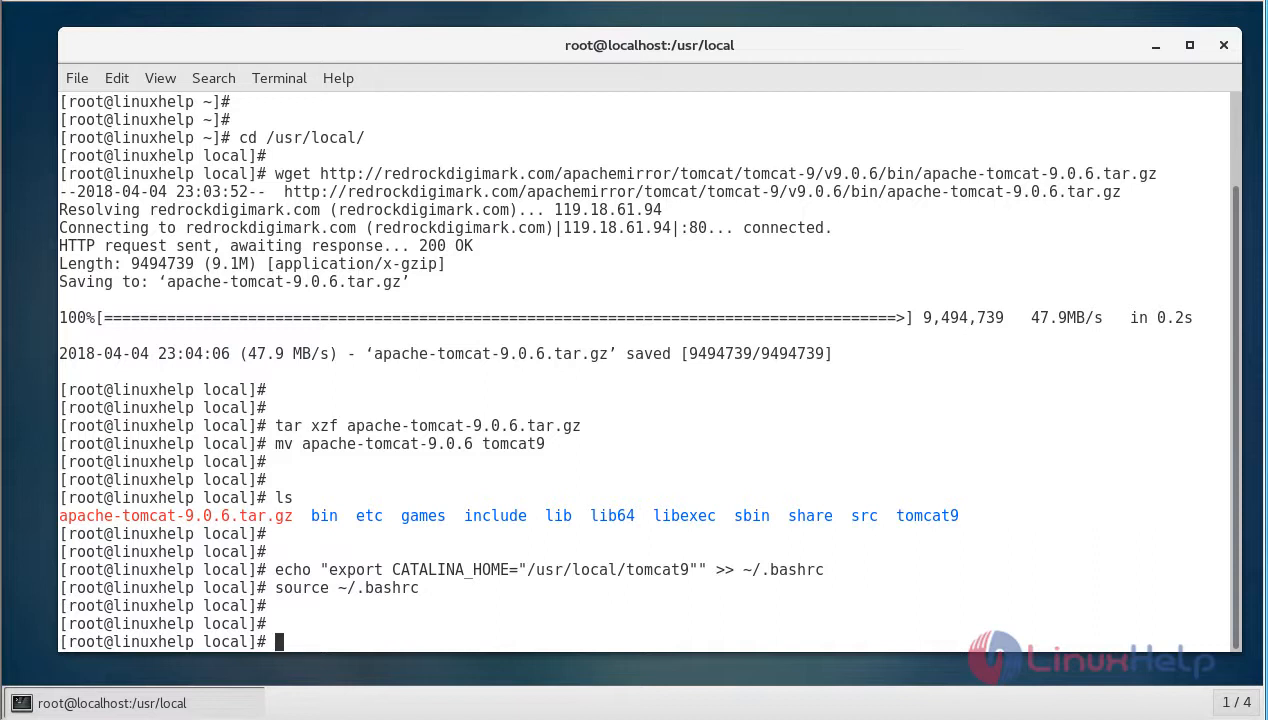
type("vim /usr/local/tomcat9/conf/tomcat-users.xml")
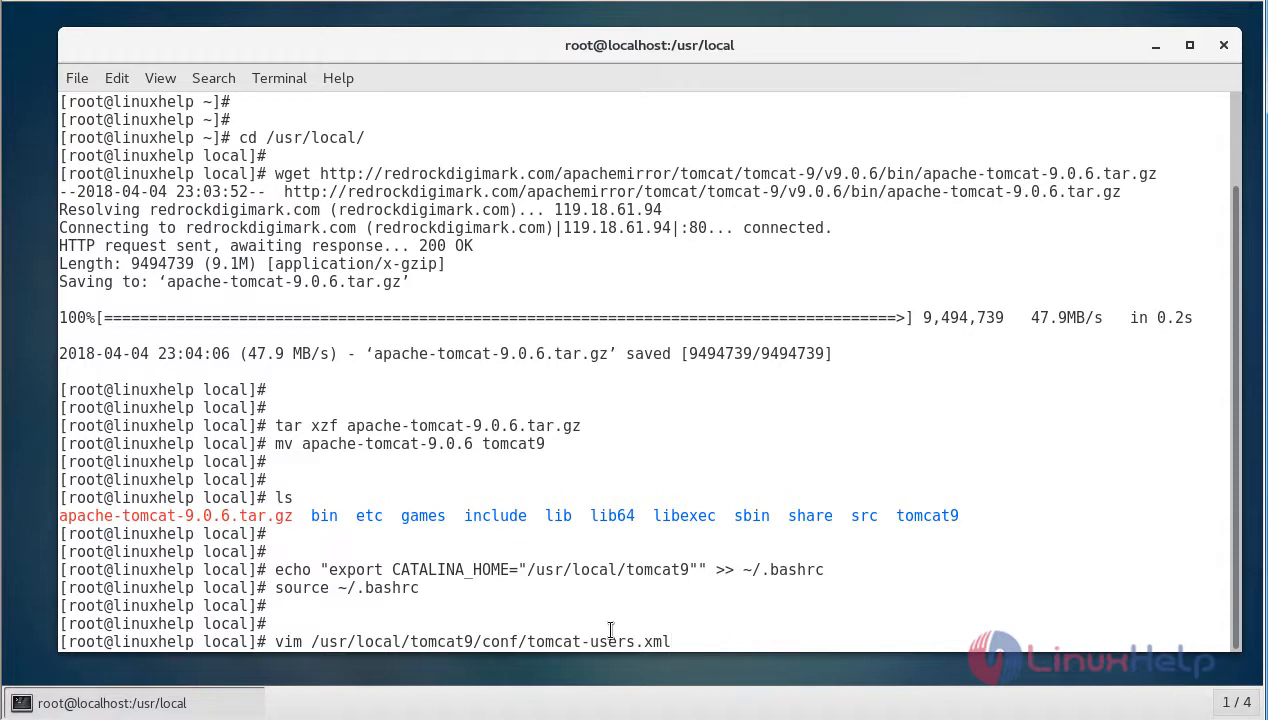
Edit tomcat-users.xml in vim adding manager (manager-gui) and admin (manager-gui,admin-gui) users
key("Return")
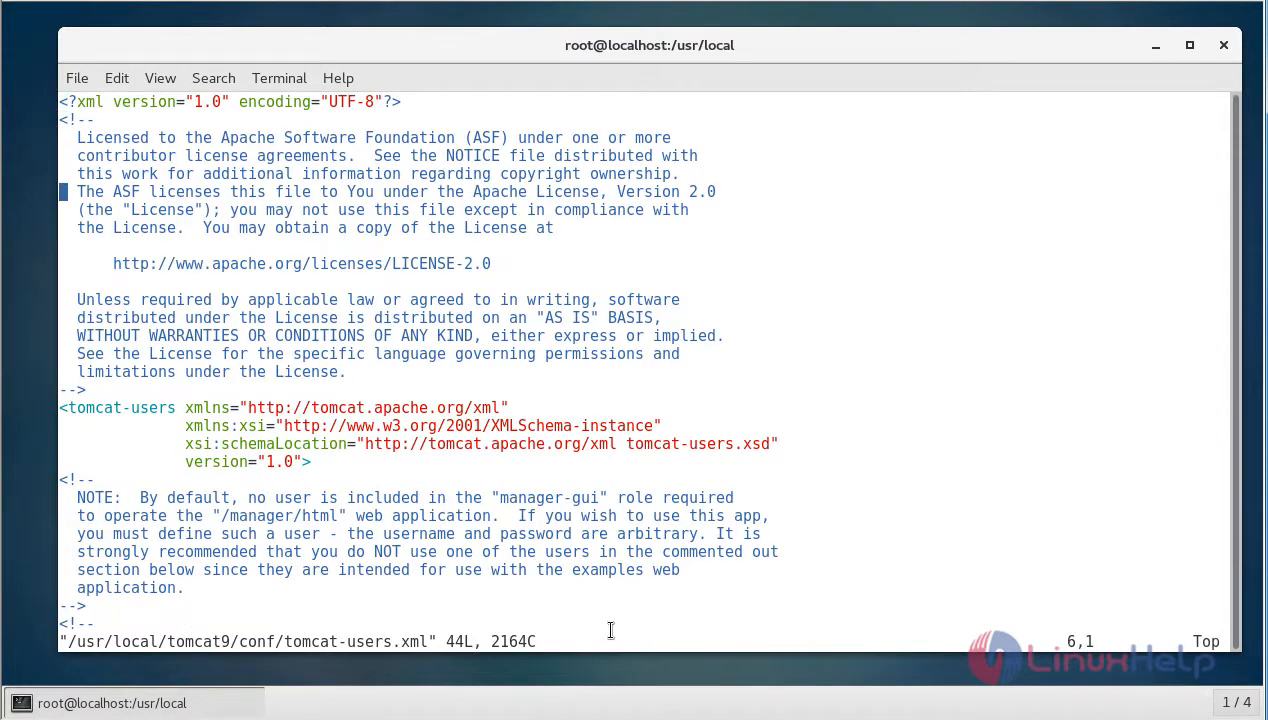
scroll("down", 3)
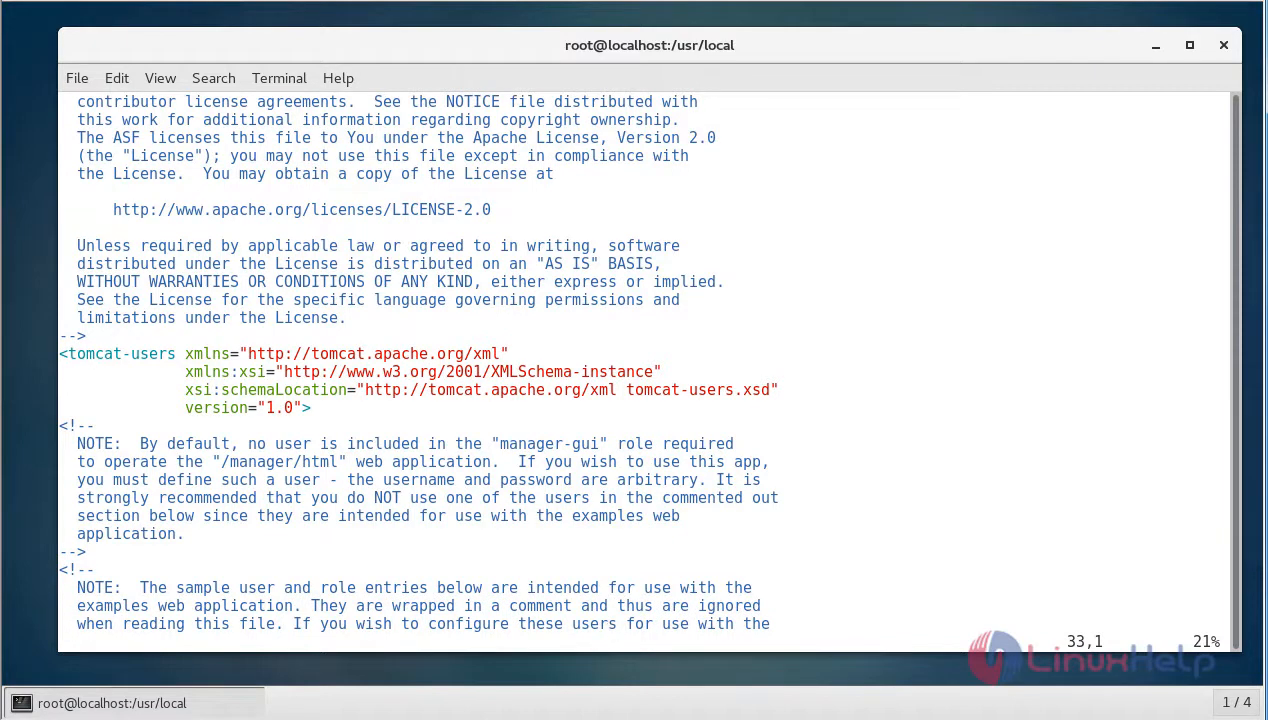
scroll("down", 3)
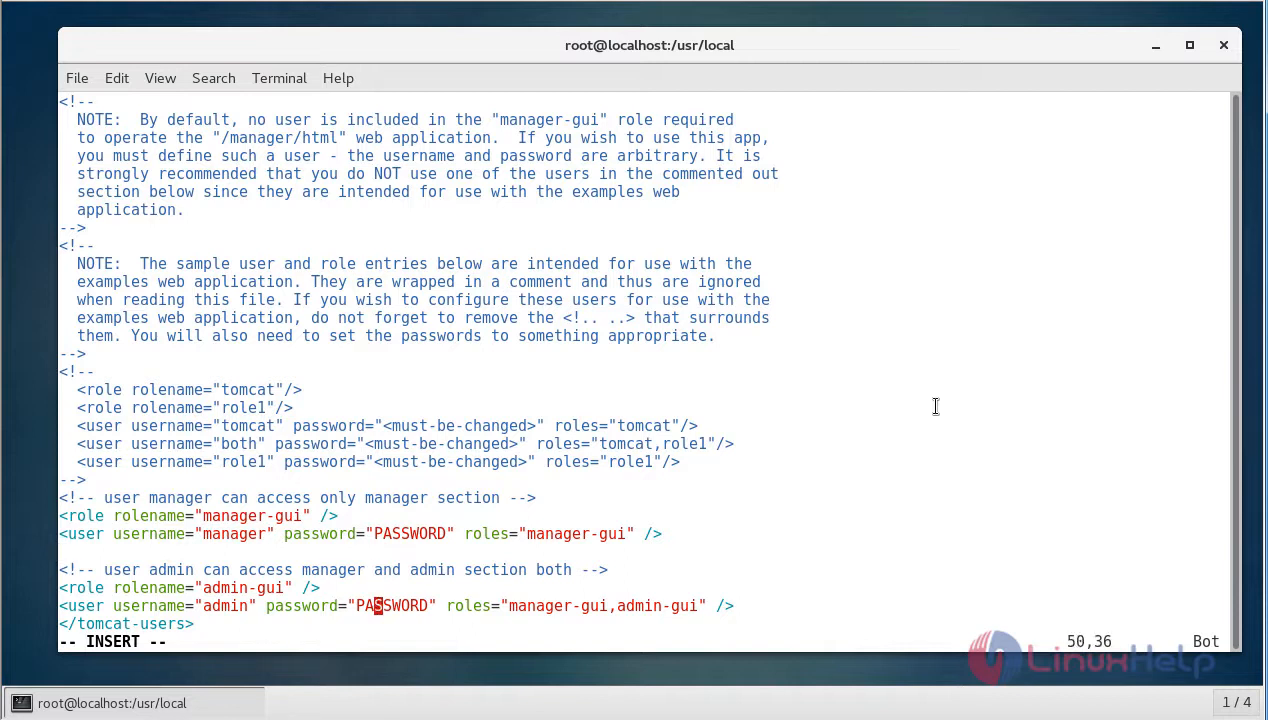
type(":wq")
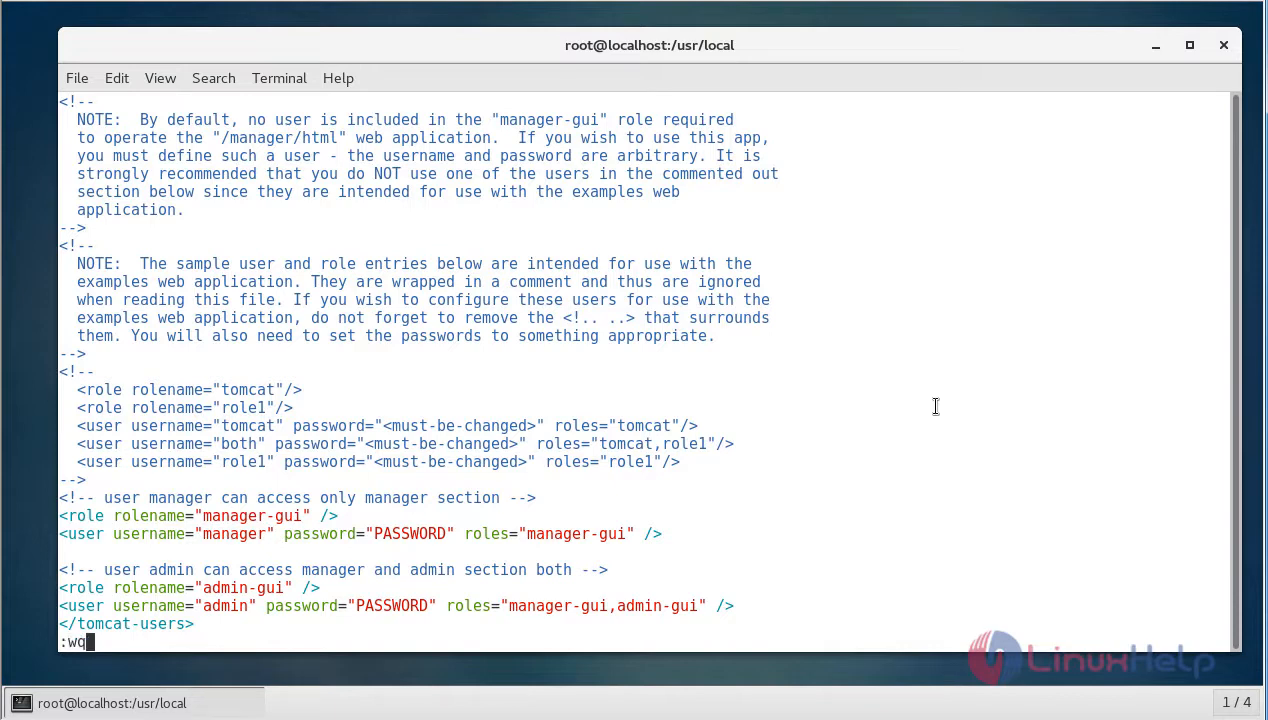
Write tomcat-users.xml and quit vim back to the shell prompt
key("Return")
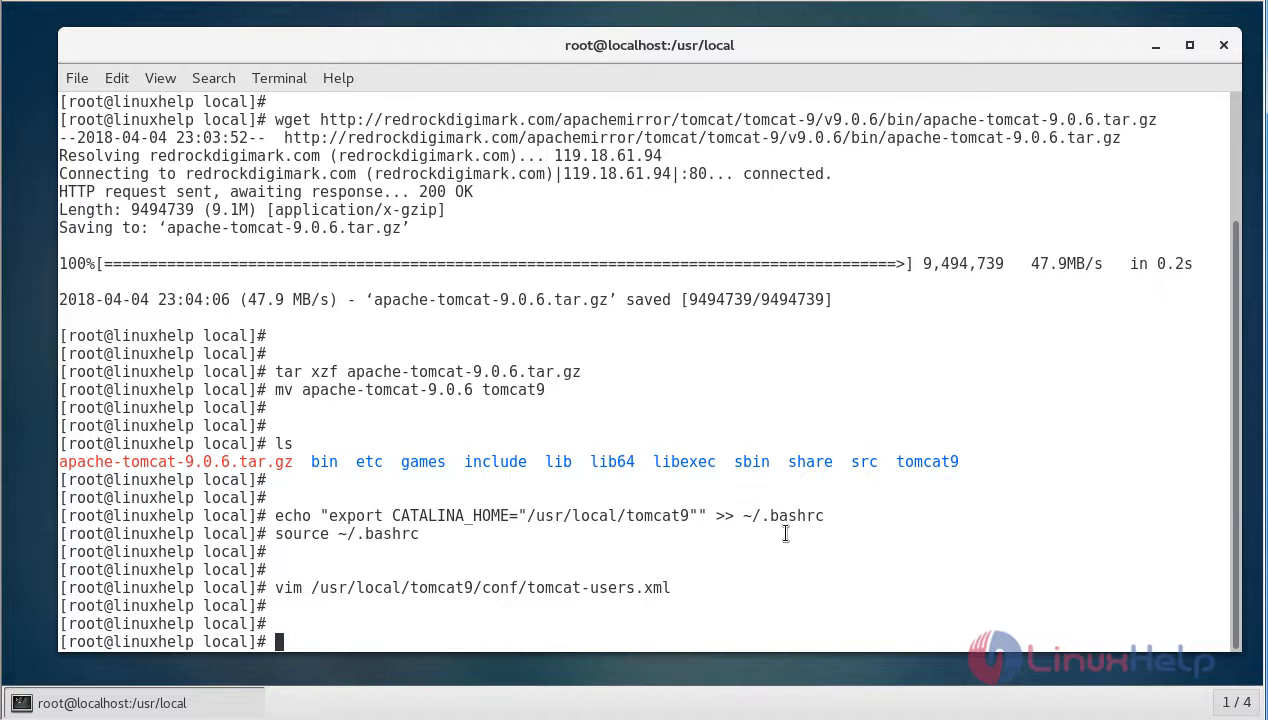
type("cd /usr/local/tom")
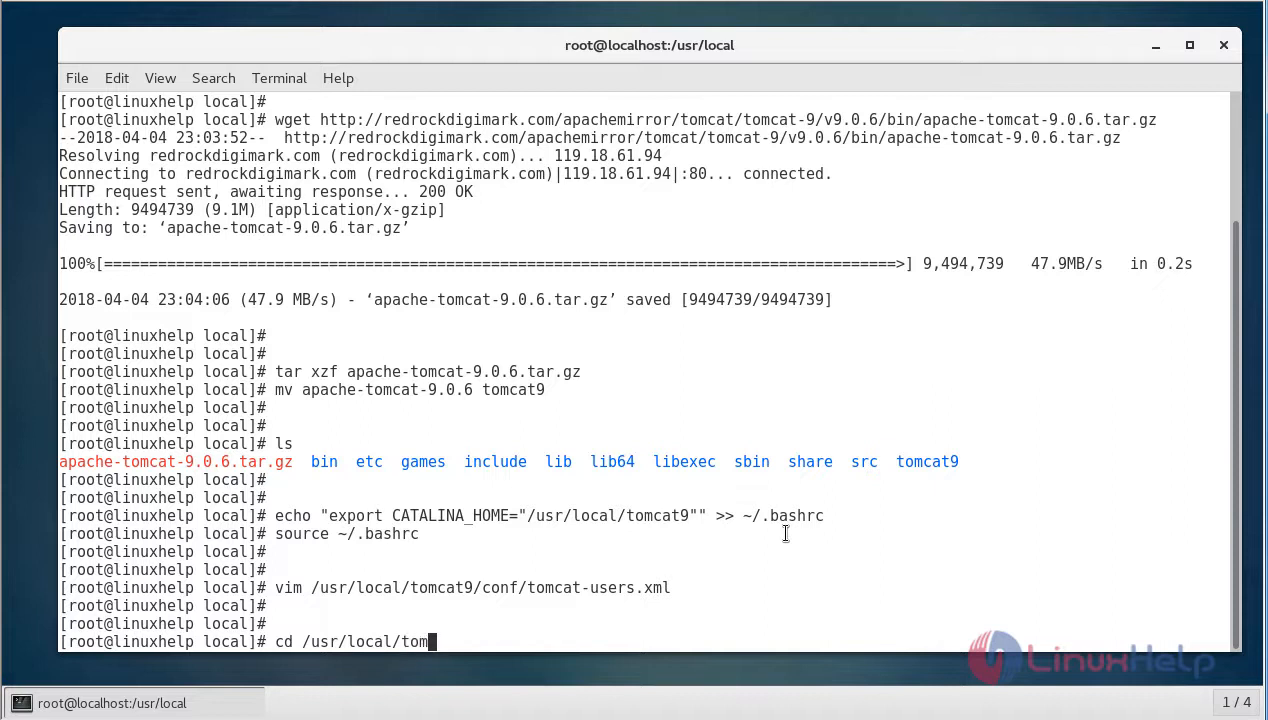
From /usr/local/tomcat9 run ./bin/startup.sh so Tomcat reports started
key("Return")
type("./")
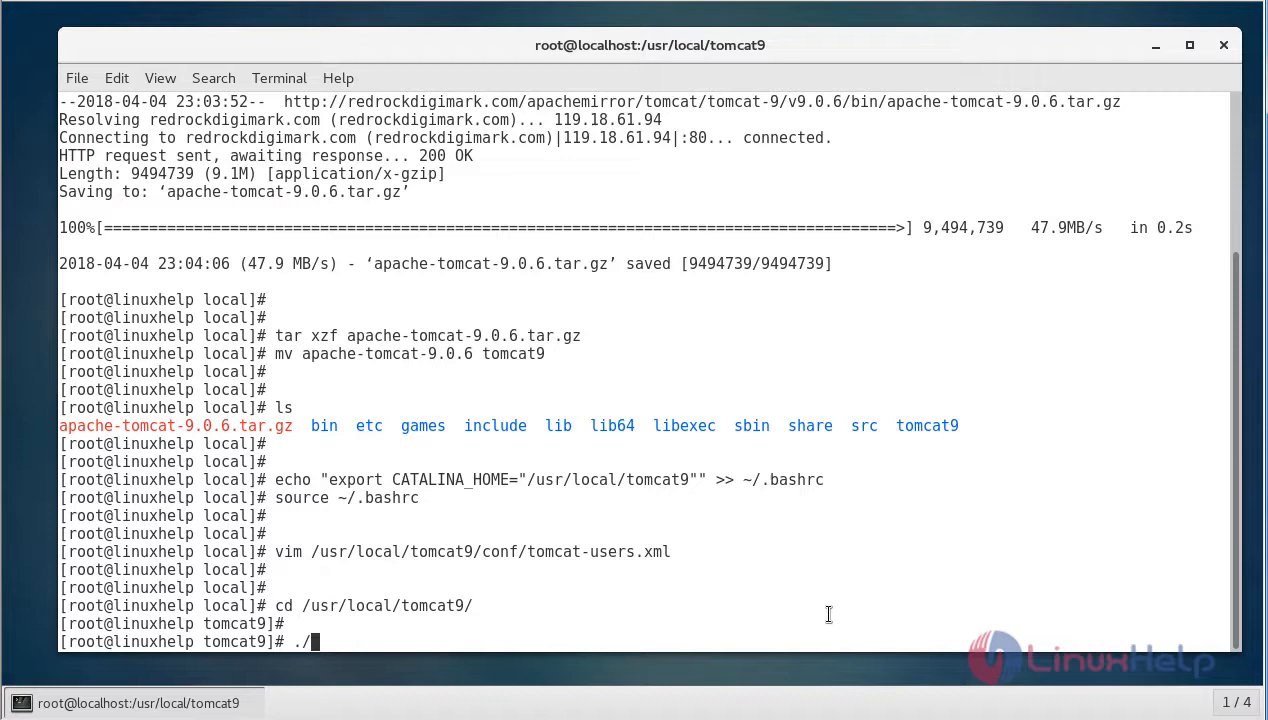
type("bin/")
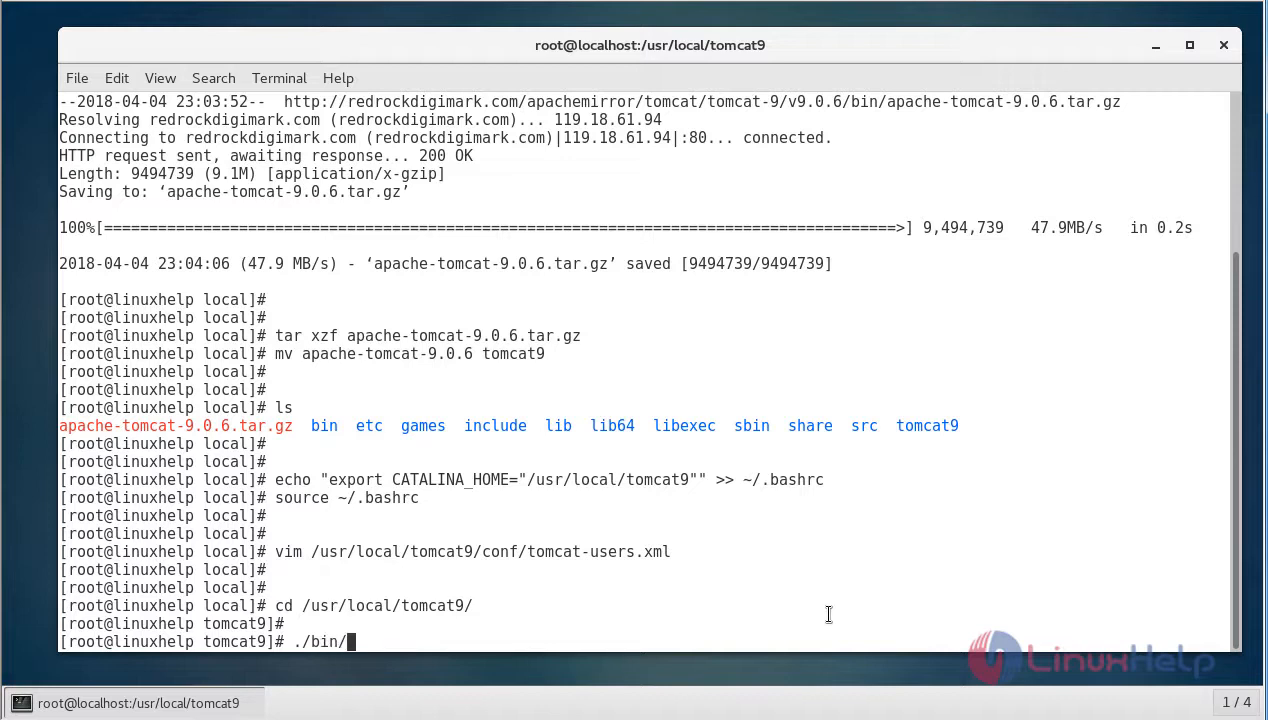
type("startup.sh")
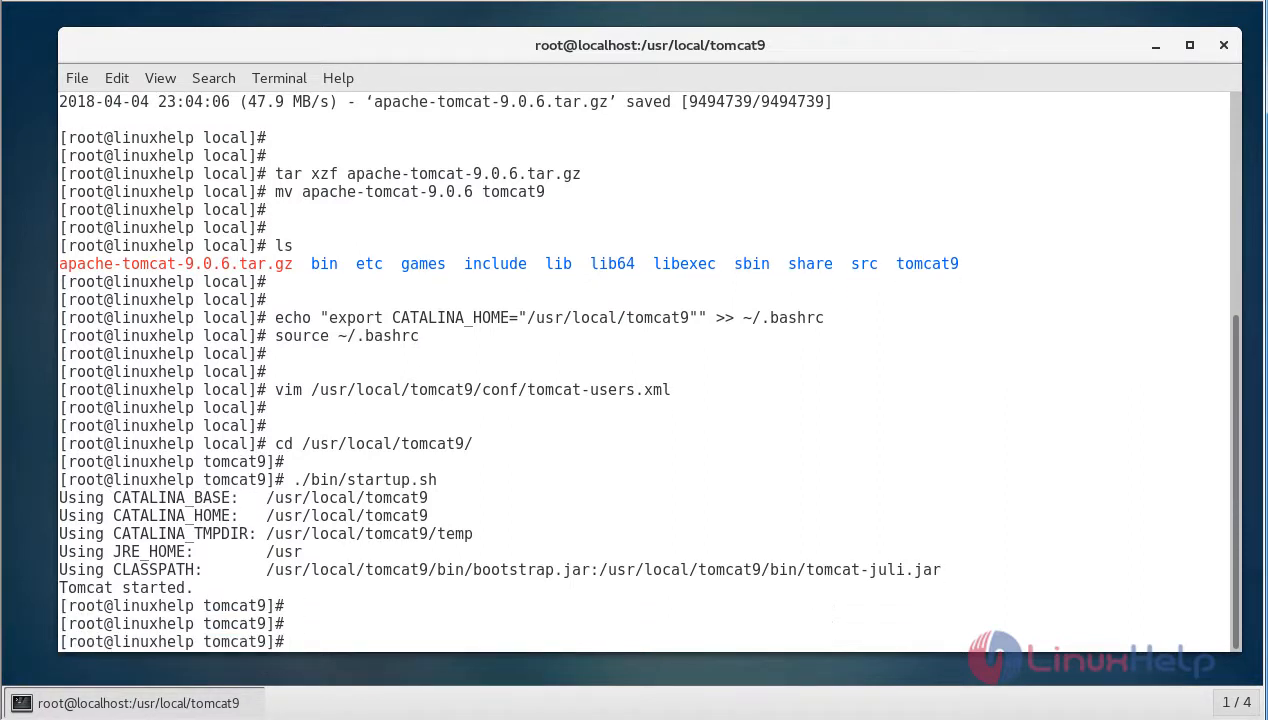
mouse_move(446, 548)
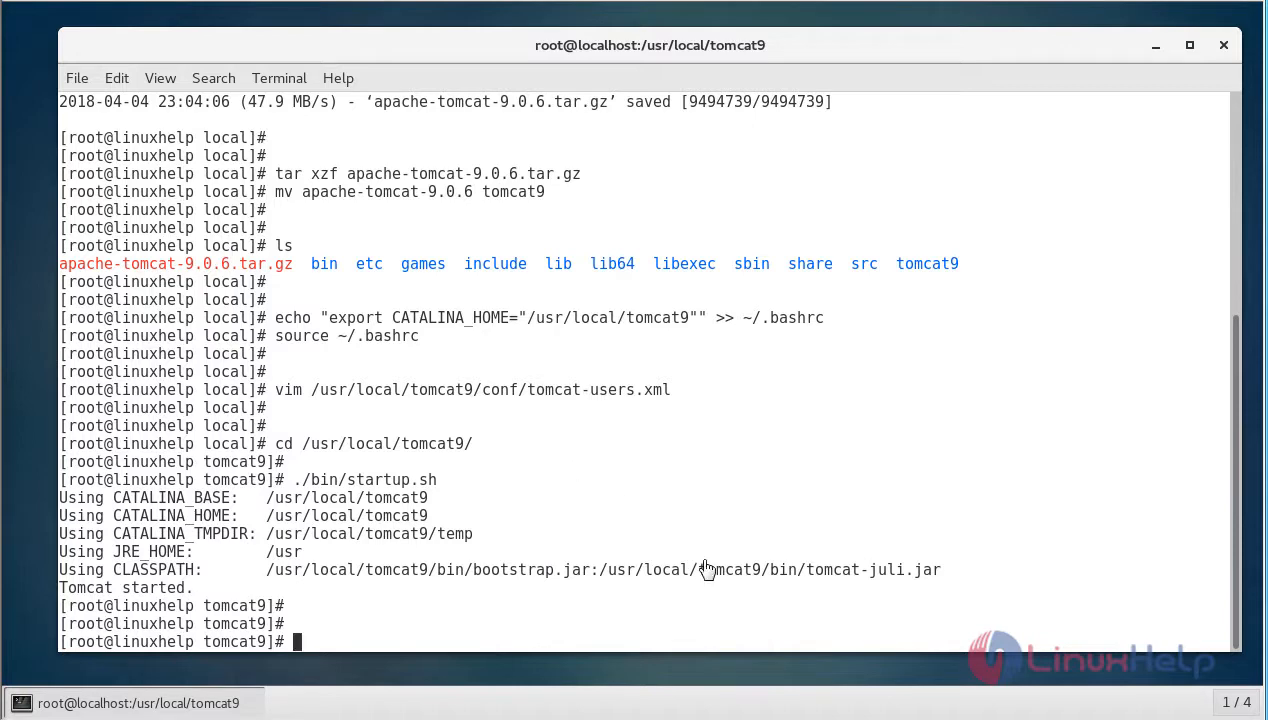
mouse_move(118, 12)
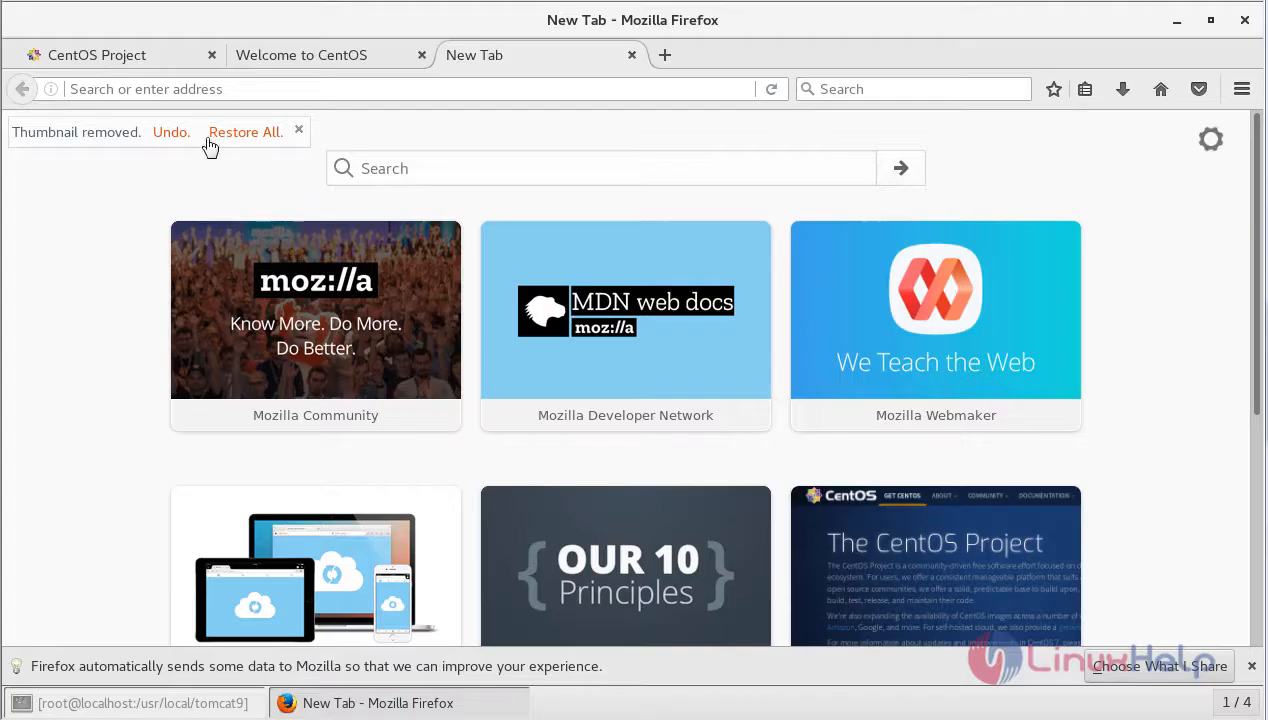
left_click(400, 88)
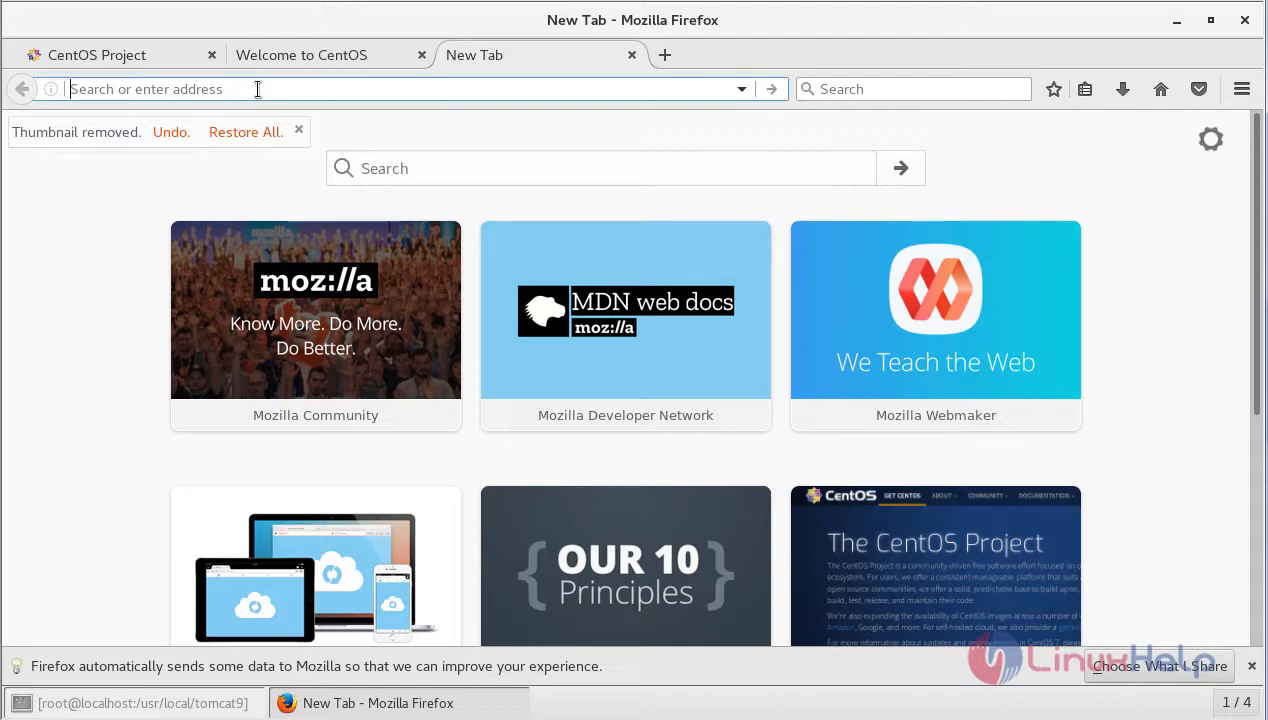
type("http:")
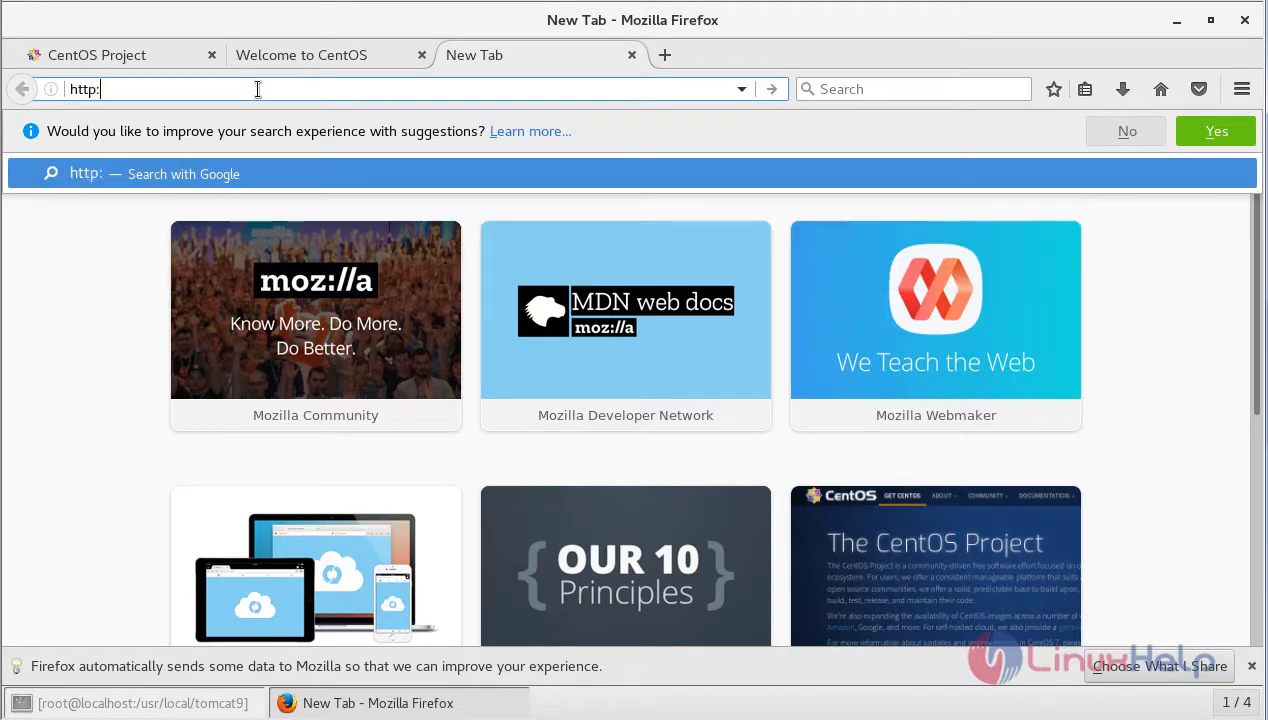
type("//local")
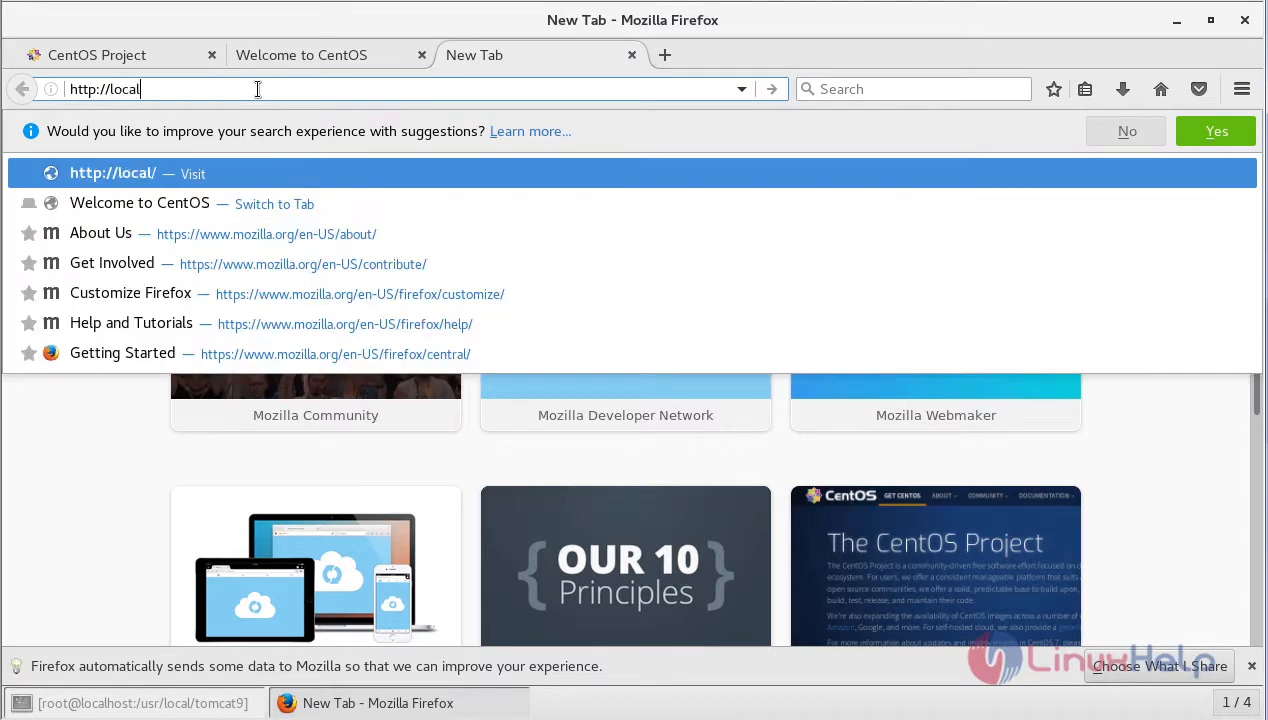
type("h")
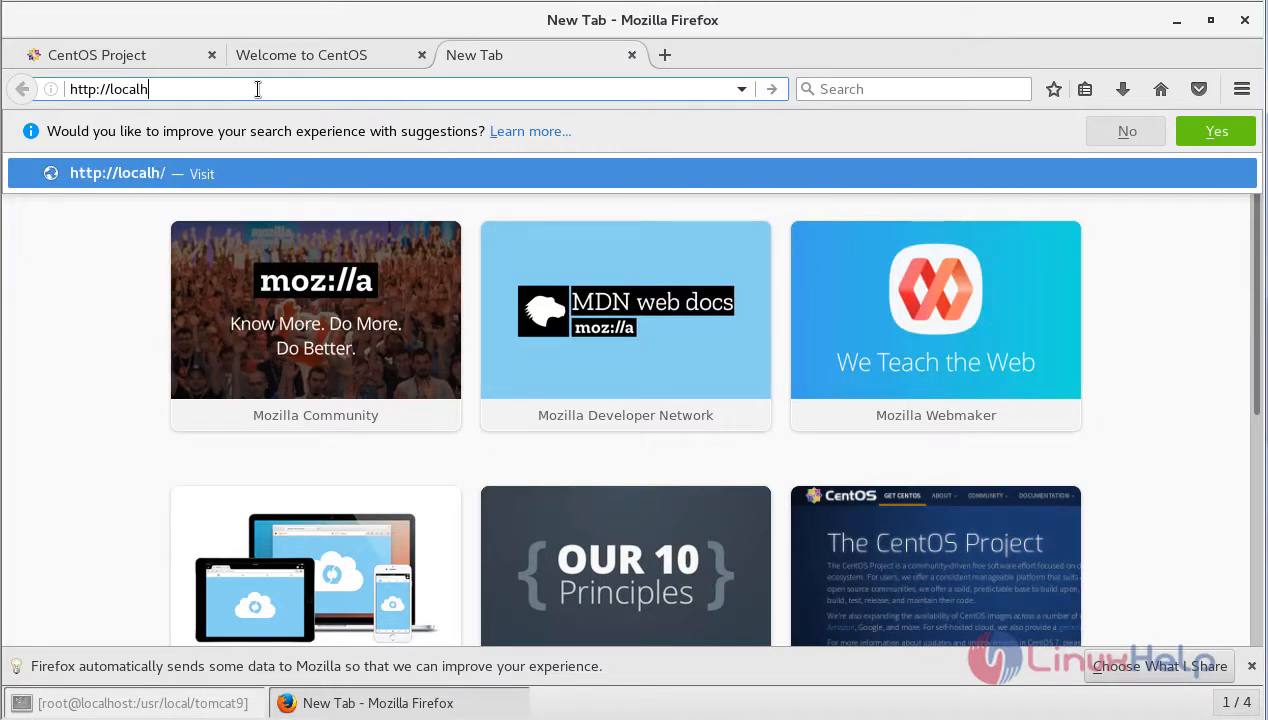
type("ost")
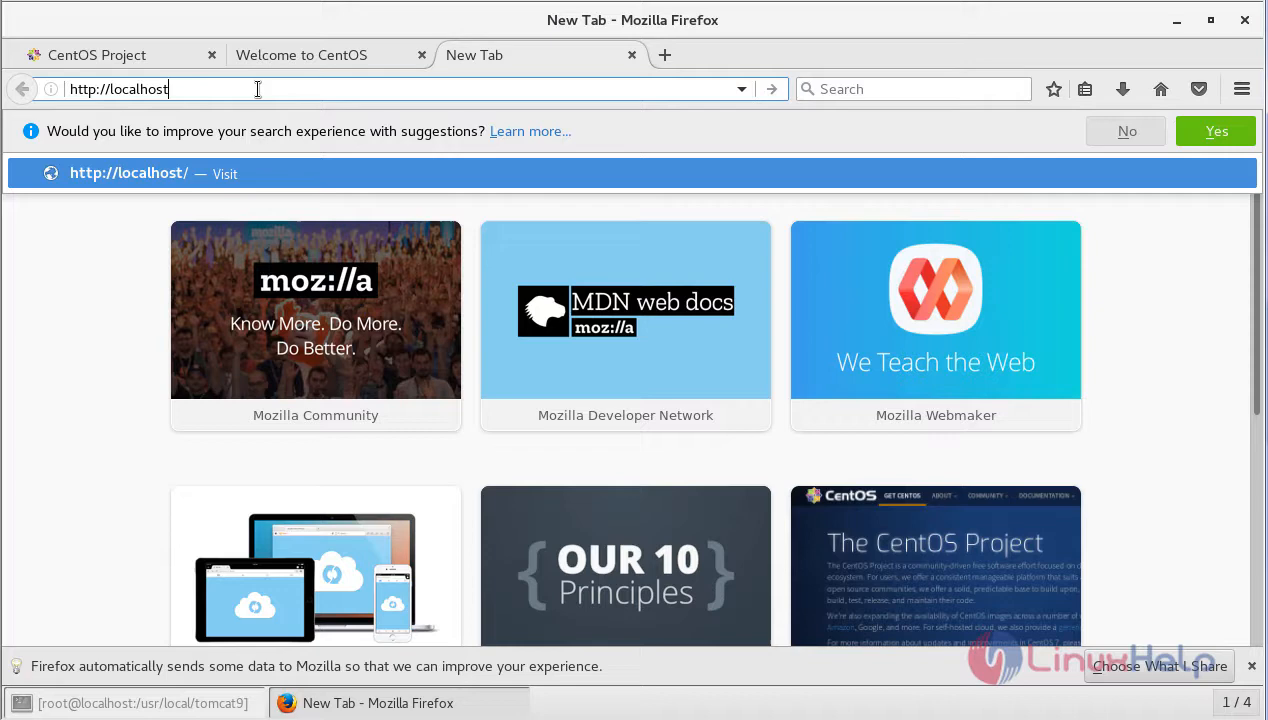
type(":8080")
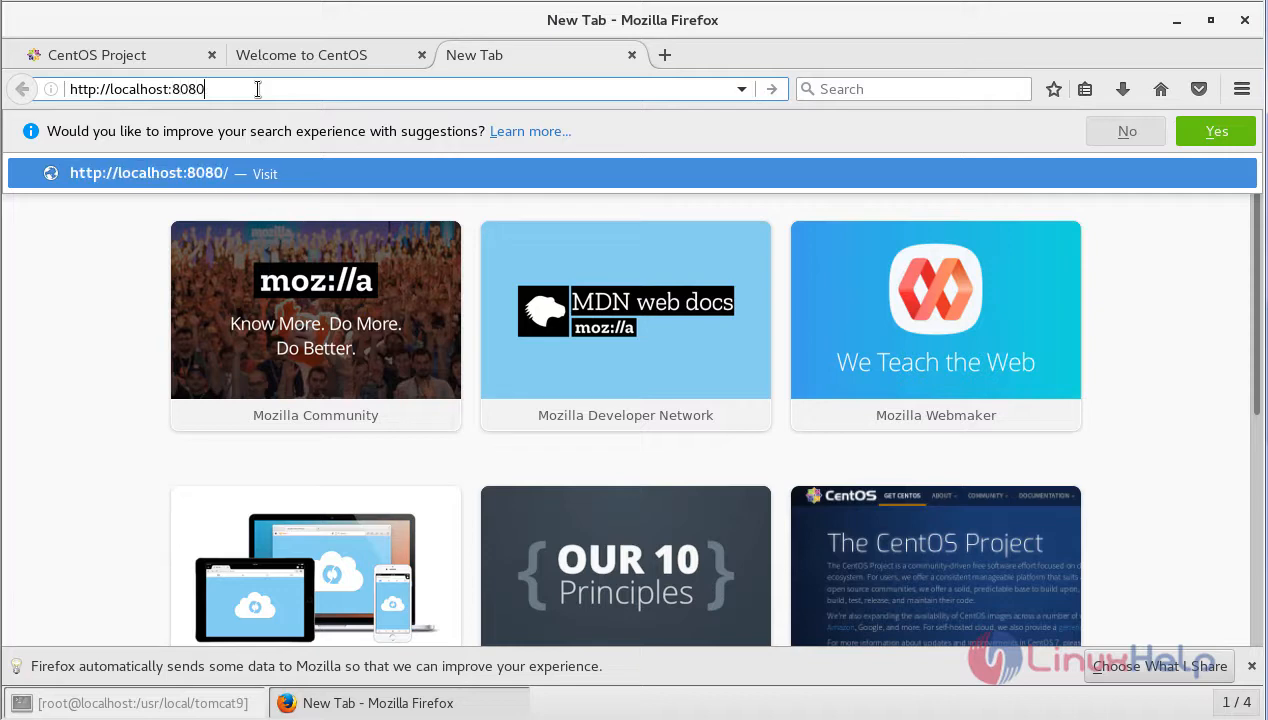
key("Return")
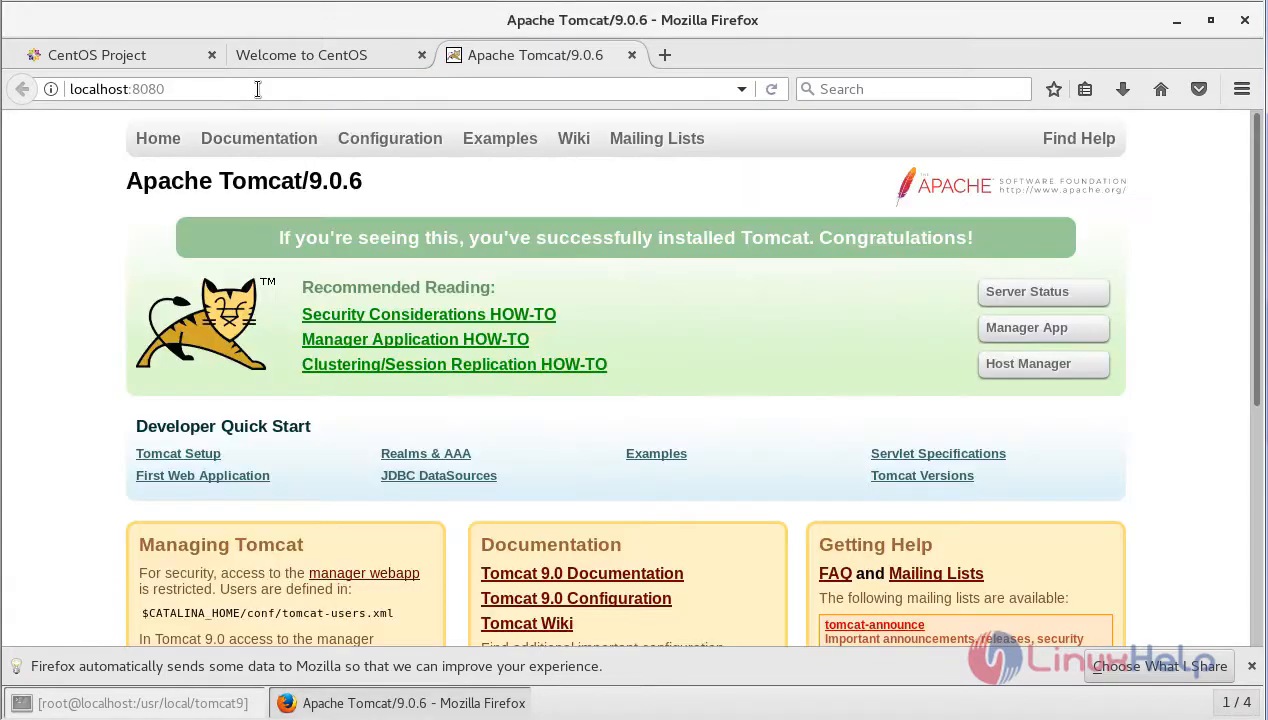
mouse_move(66, 308)
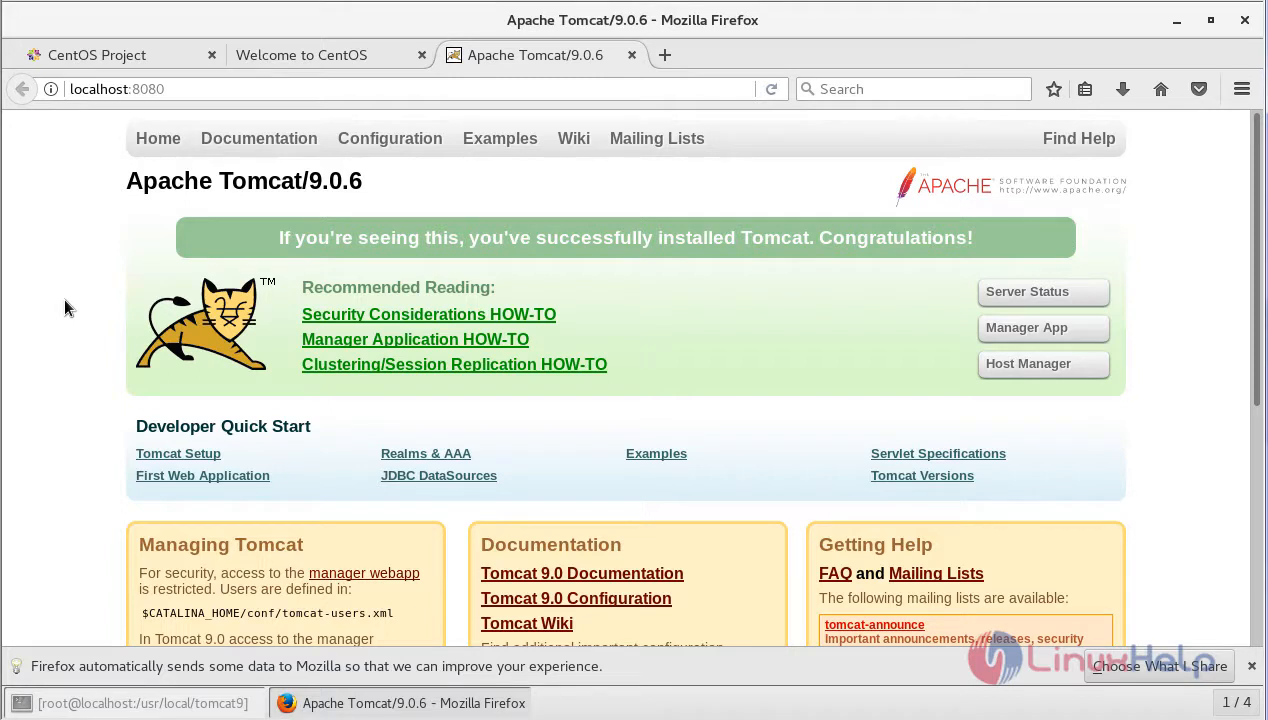
mouse_move(1040, 344)
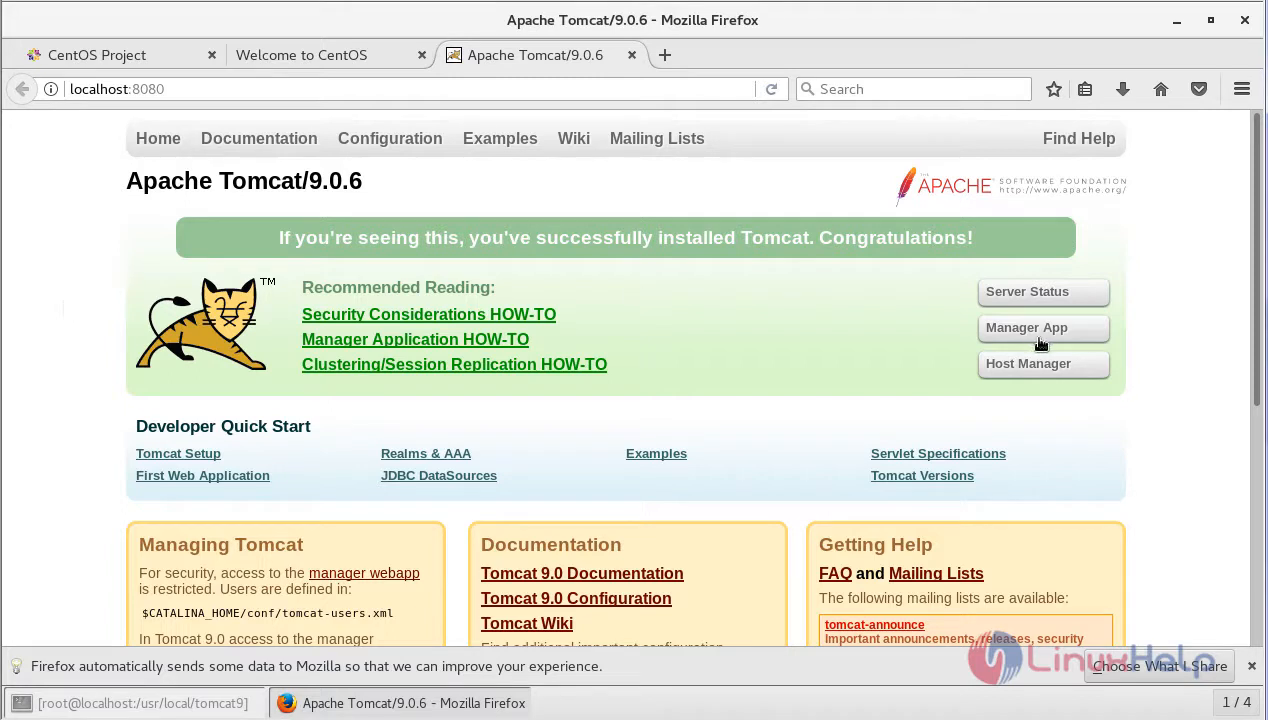
mouse_move(1044, 328)
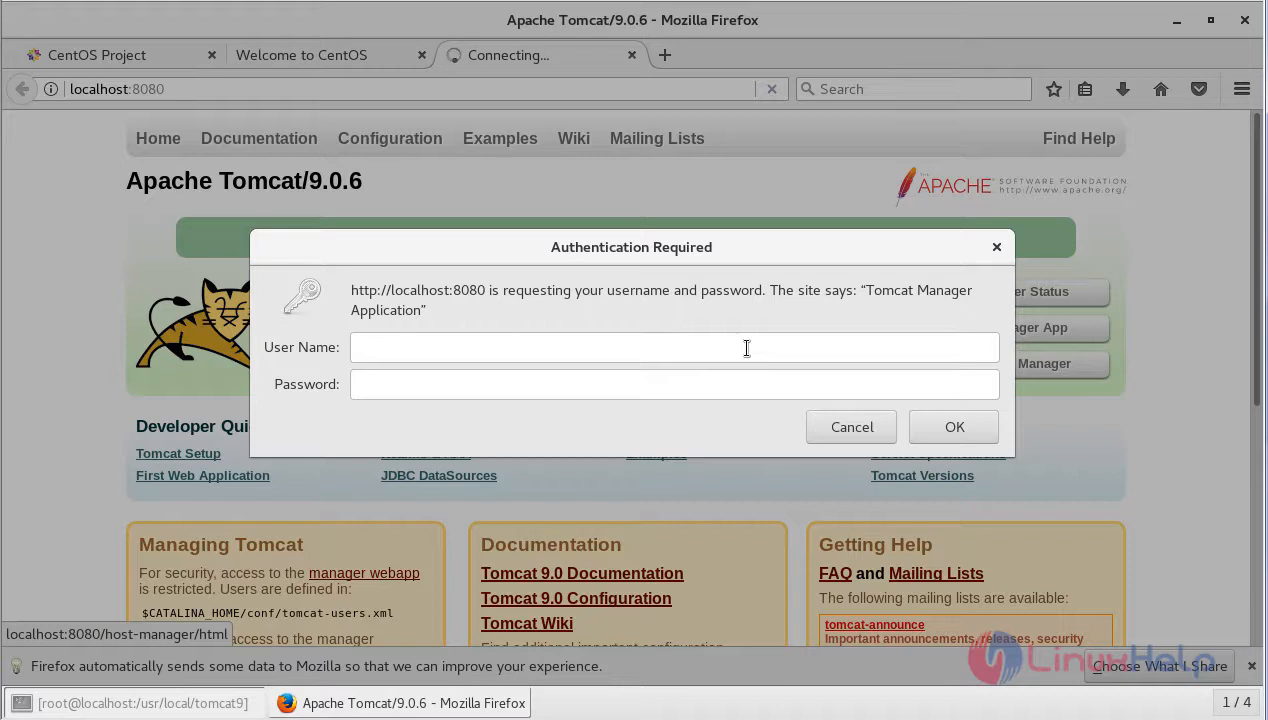
type("admin")
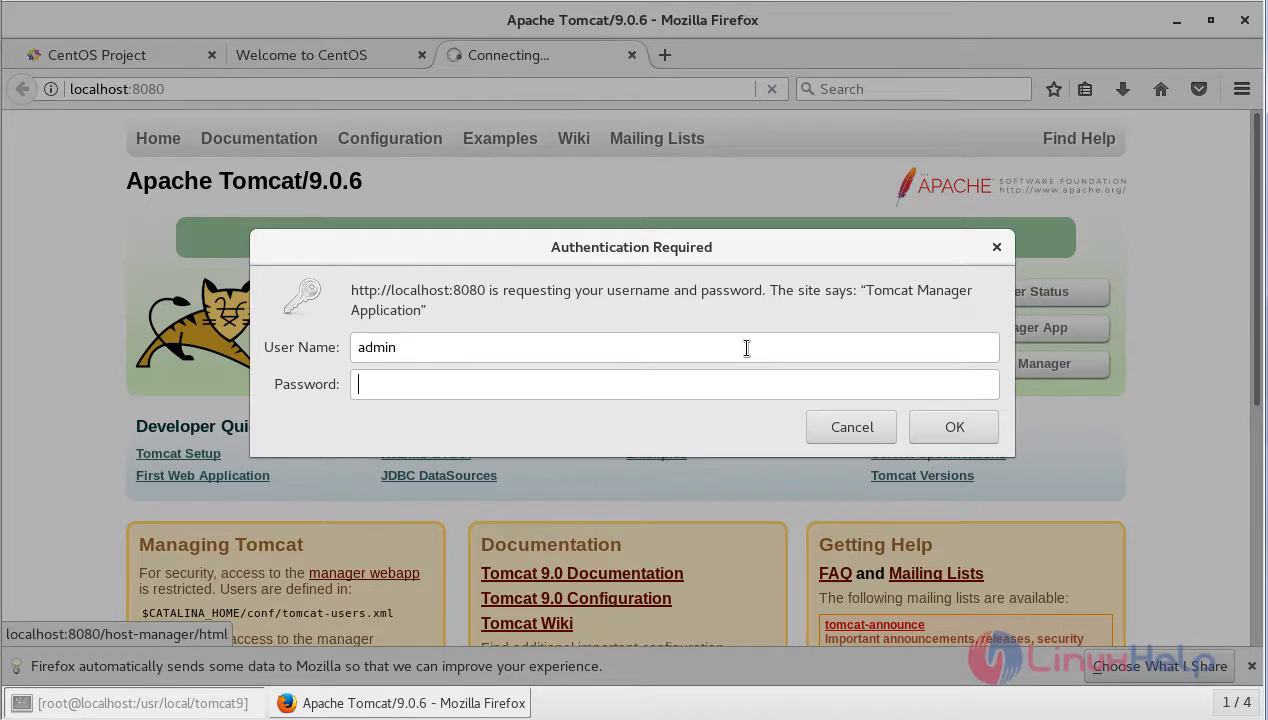
type("admin")
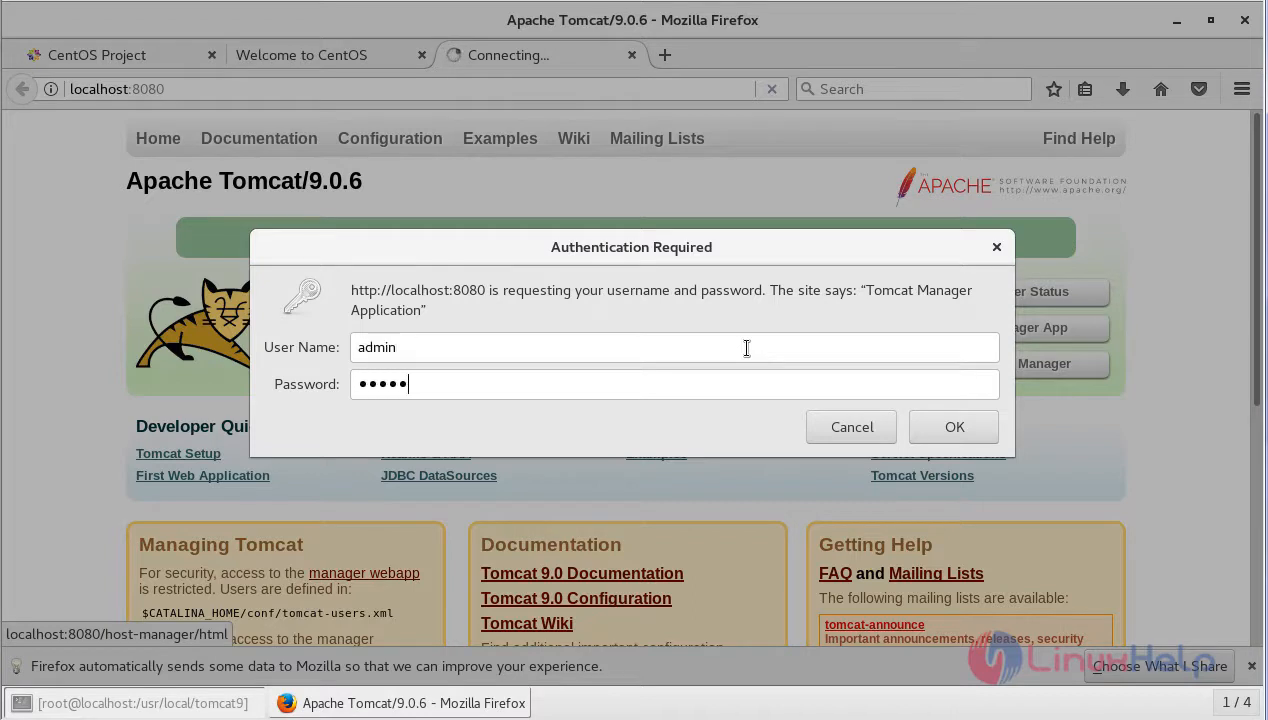
left_click(952, 426)
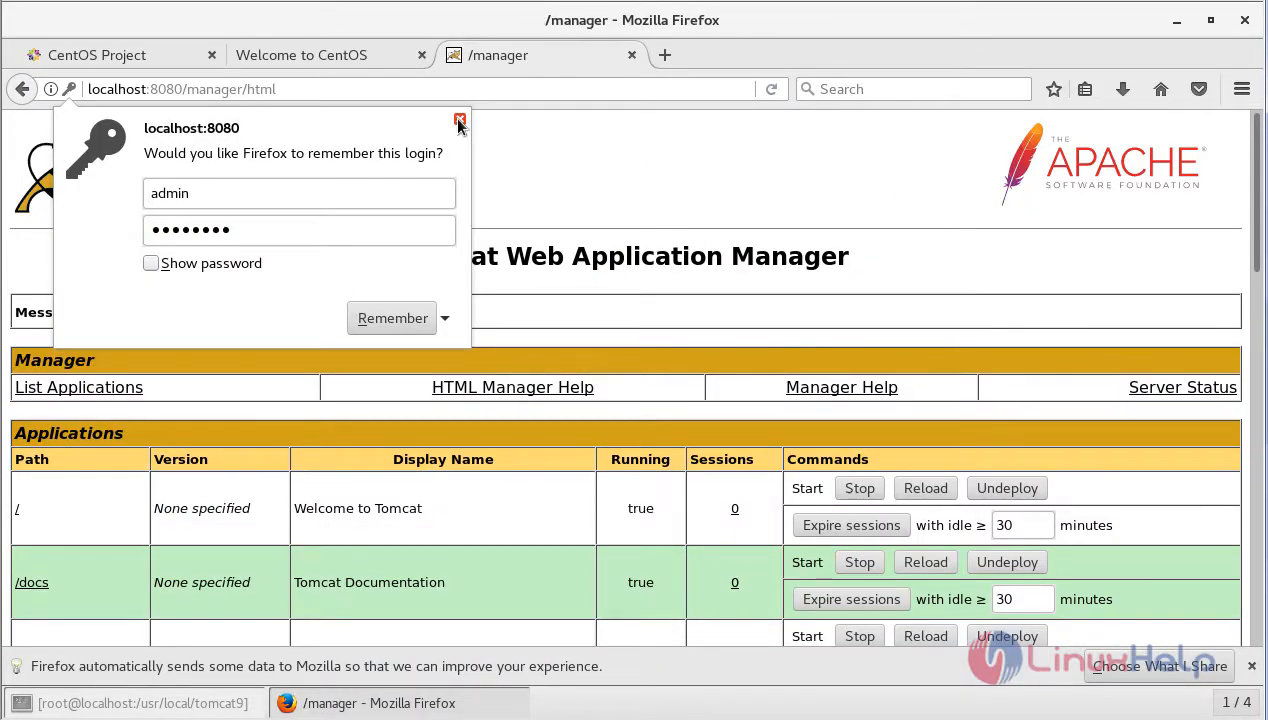
left_click(460, 122)
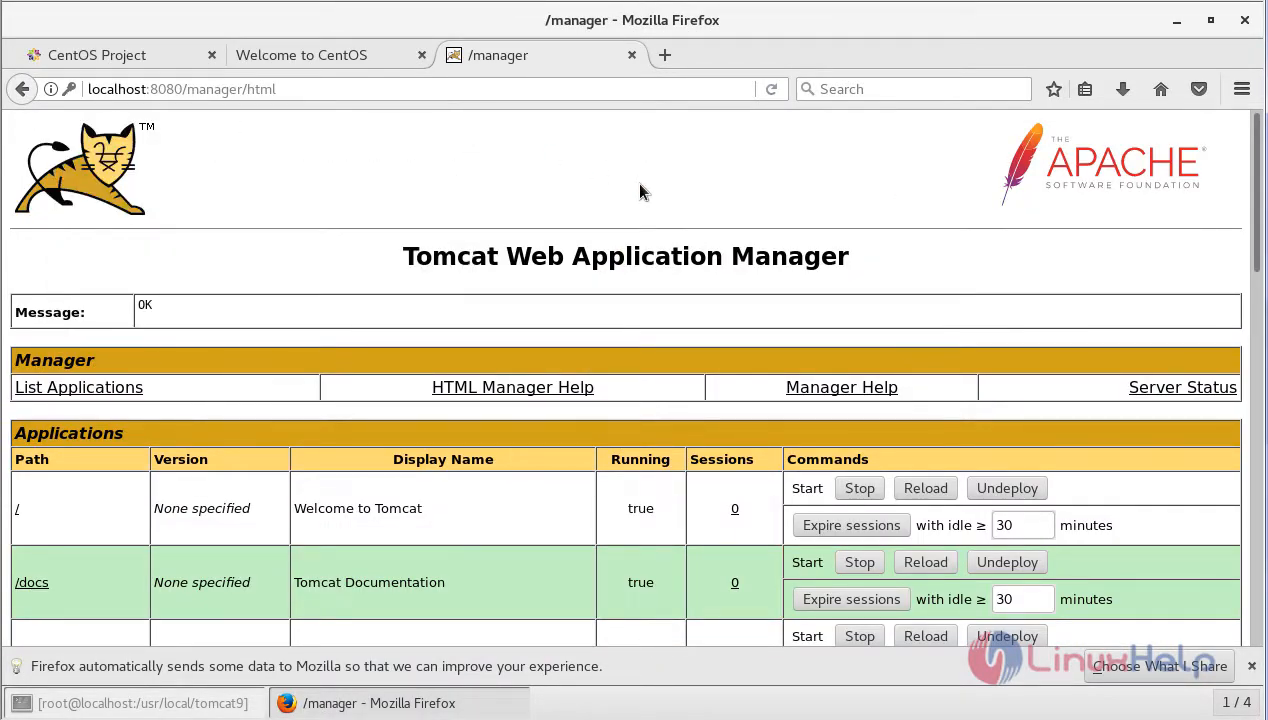
scroll("down", 3)
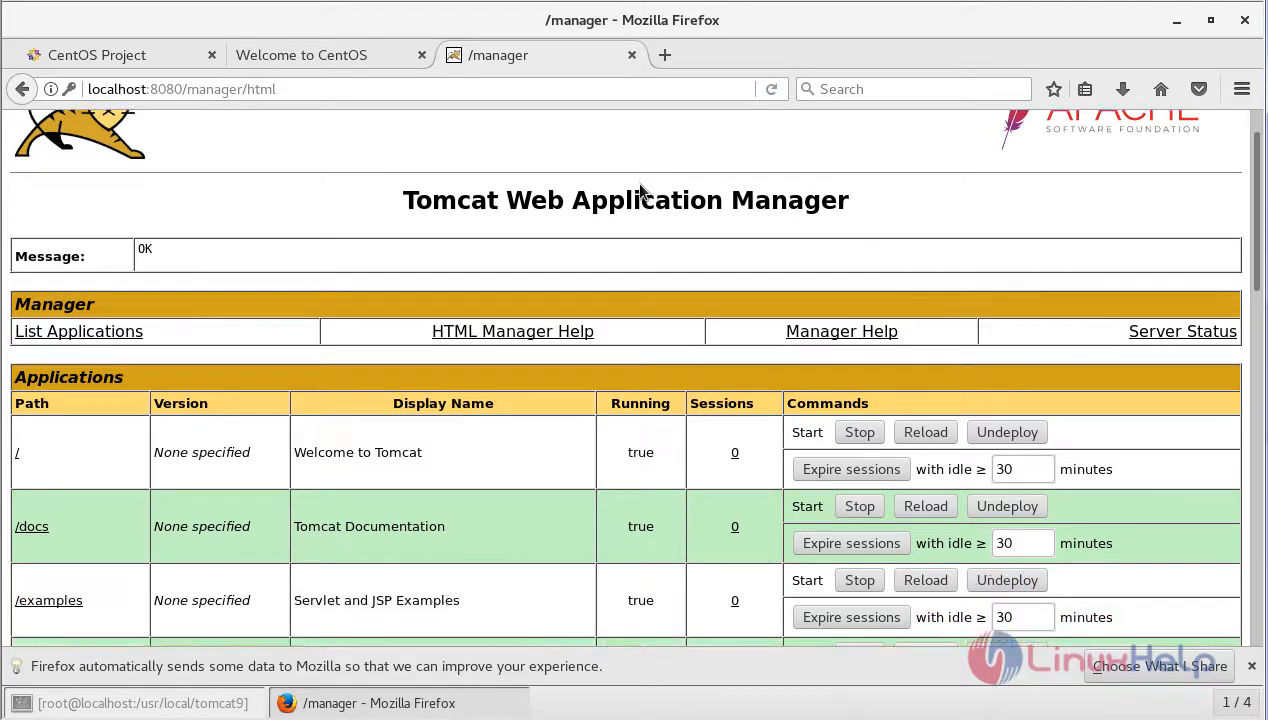
scroll("down", 3)
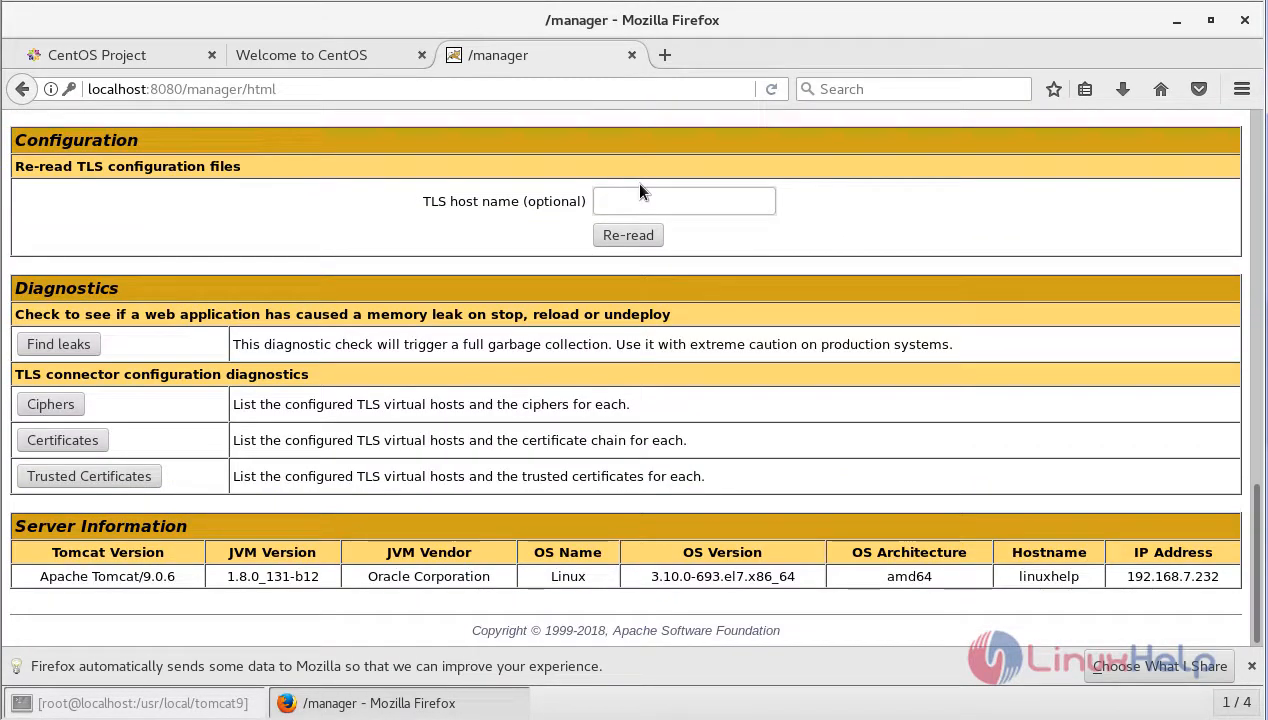
scroll("up", 3)
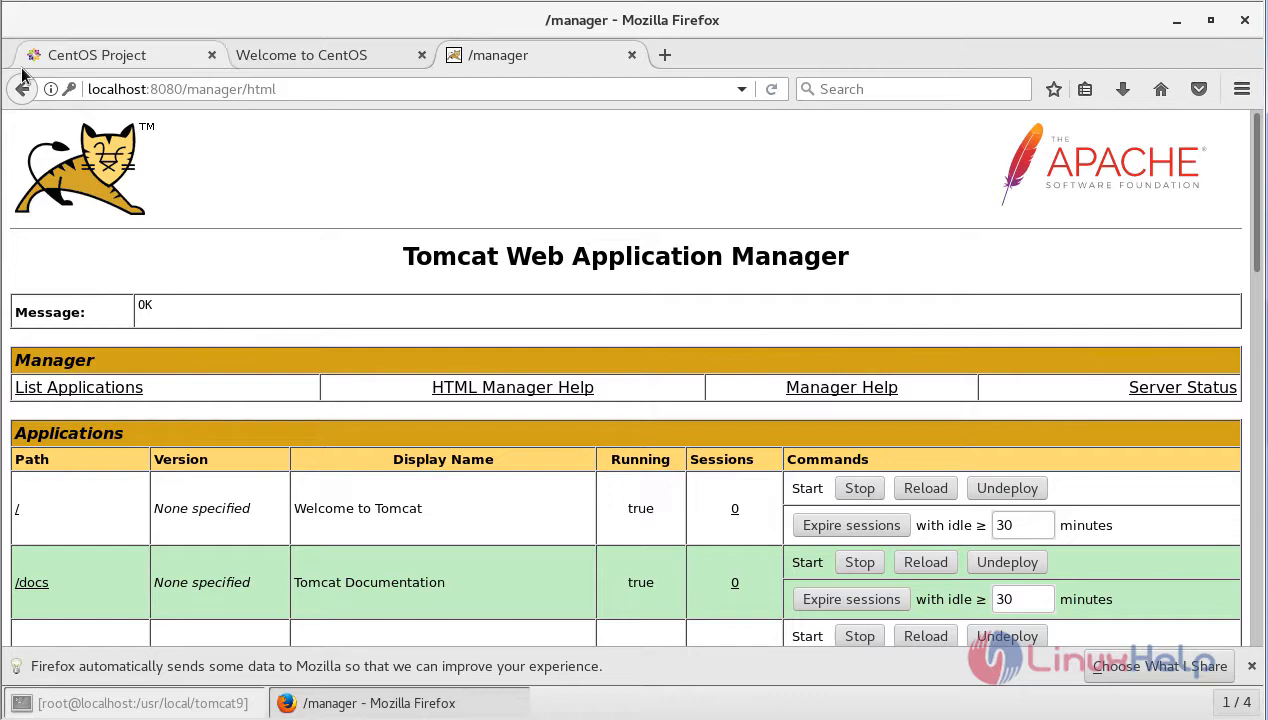
Return to the welcome page and log into Host Manager showing the localhost virtual host
left_click(22, 88)
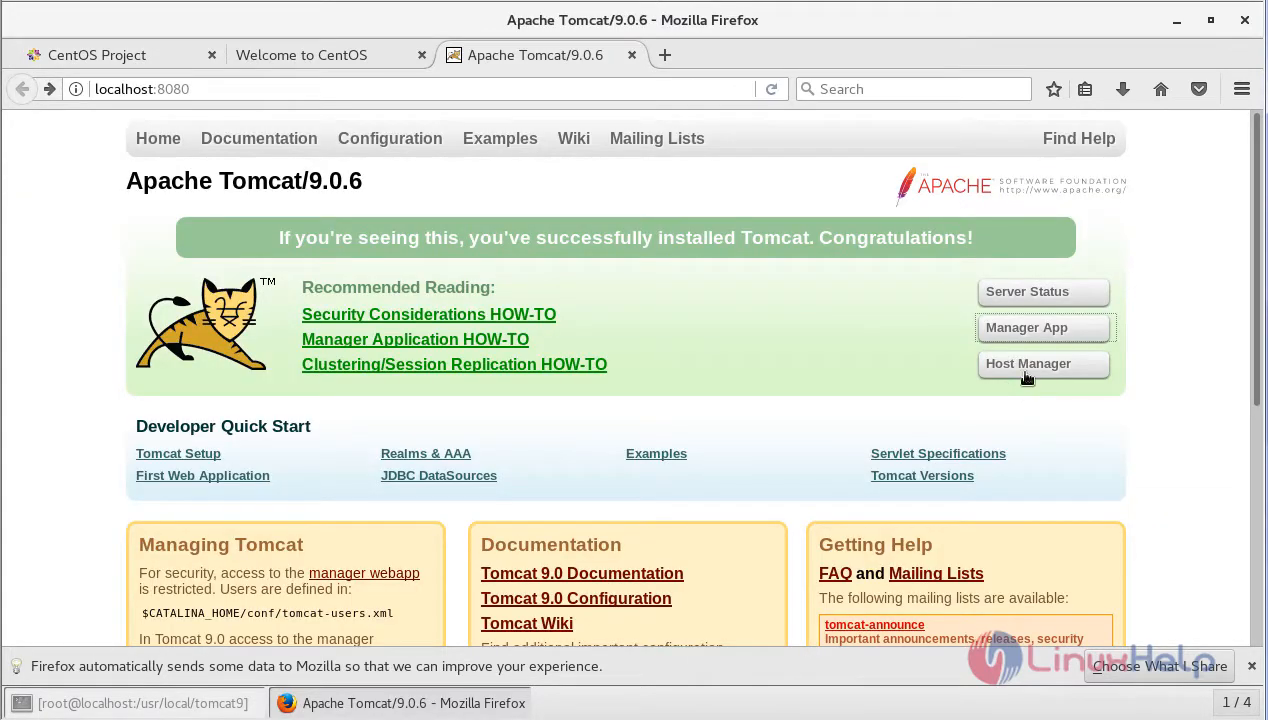
left_click(1028, 364)
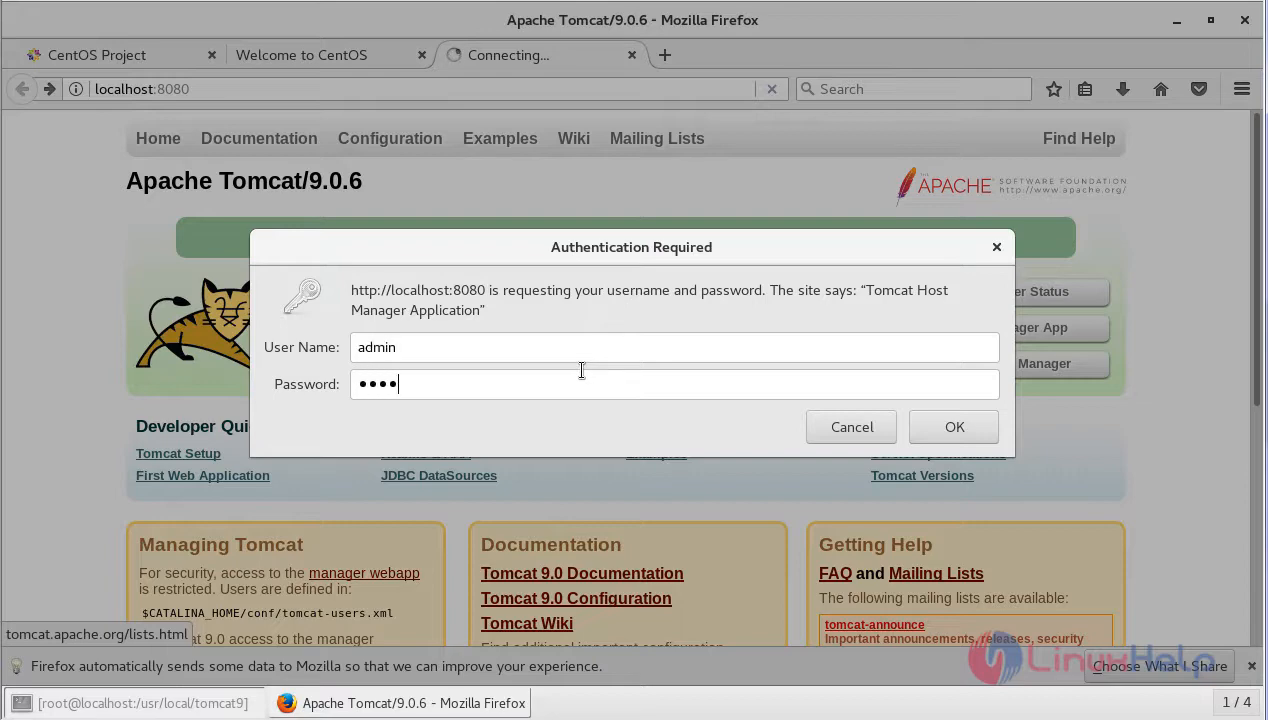
left_click(952, 426)
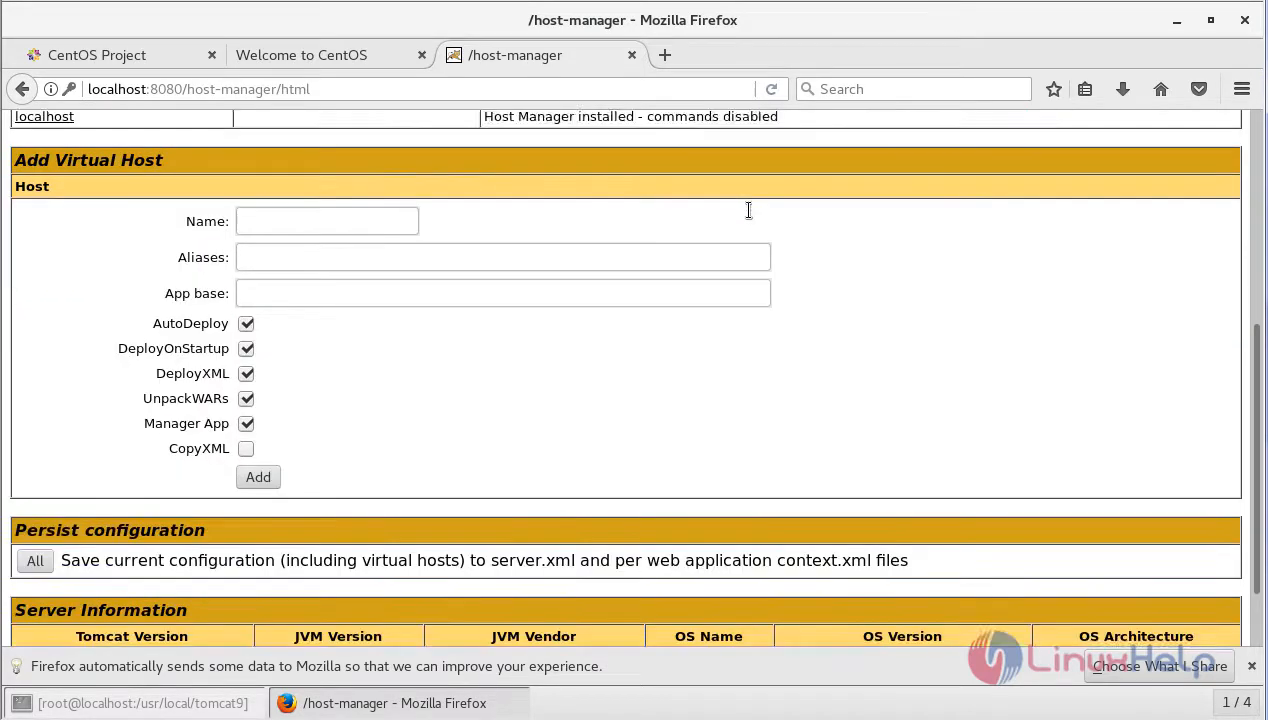
scroll("up", 3)
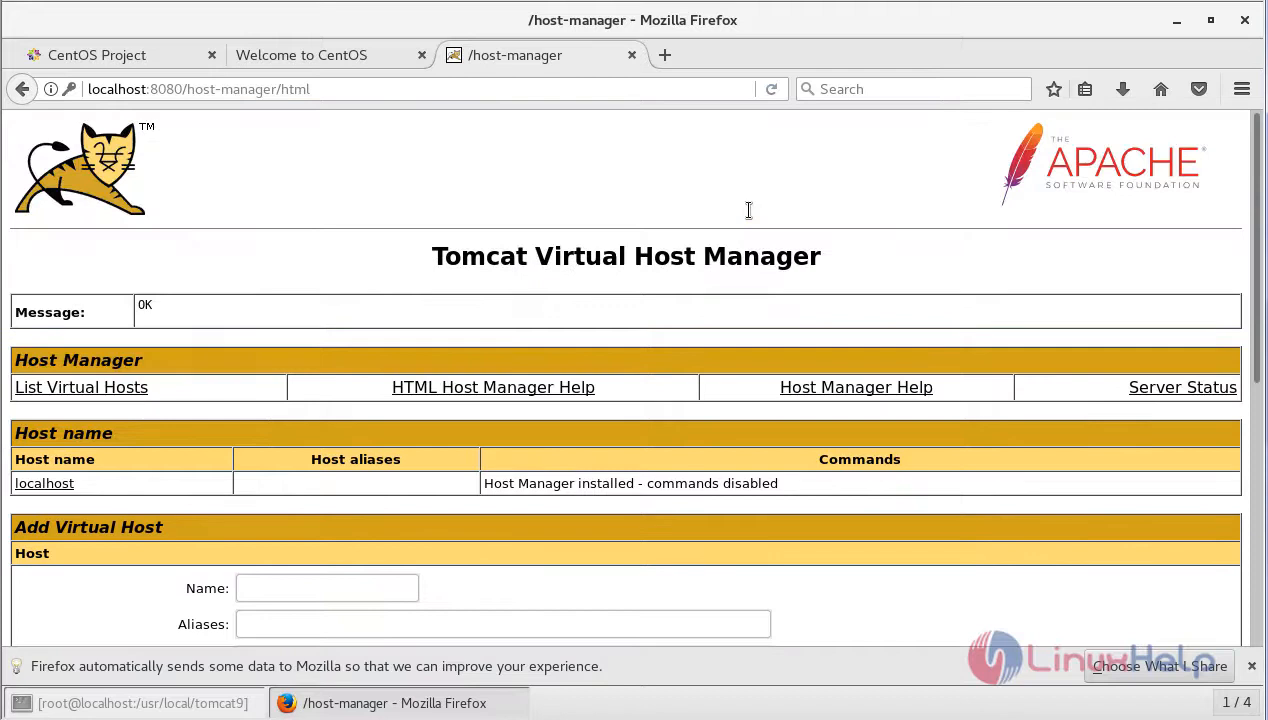
mouse_move(656, 160)
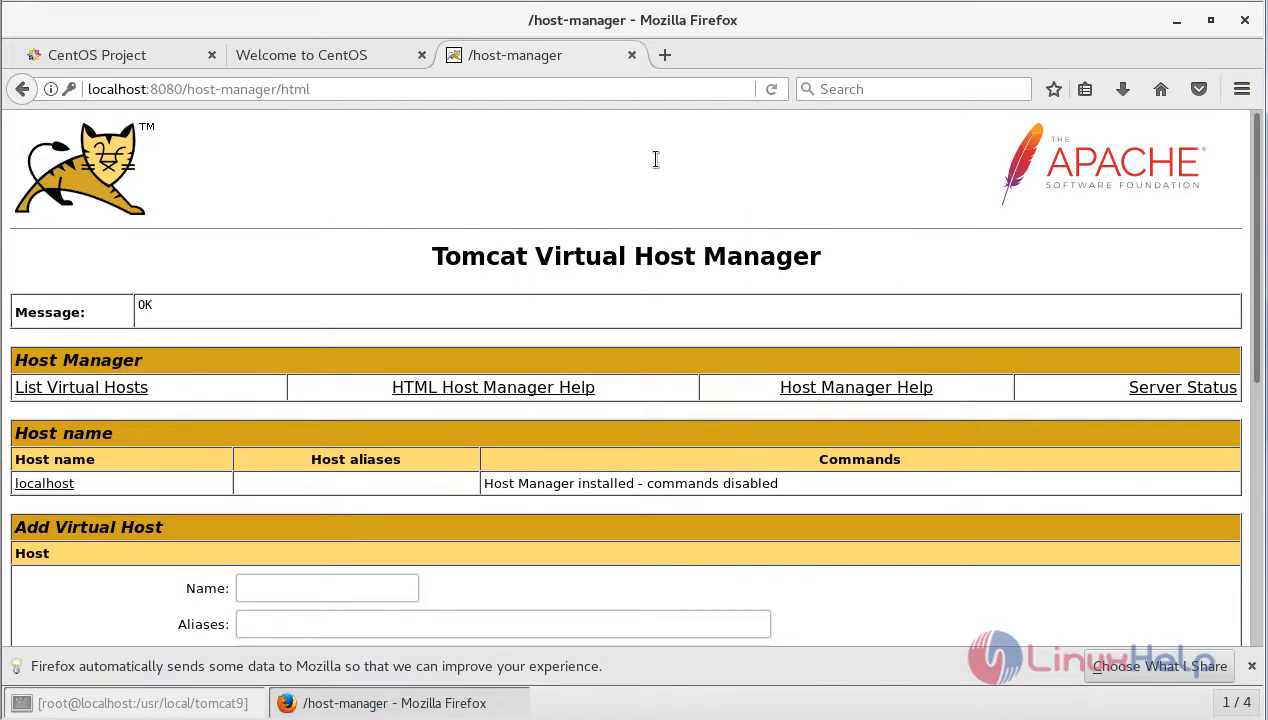
mouse_move(936, 198)
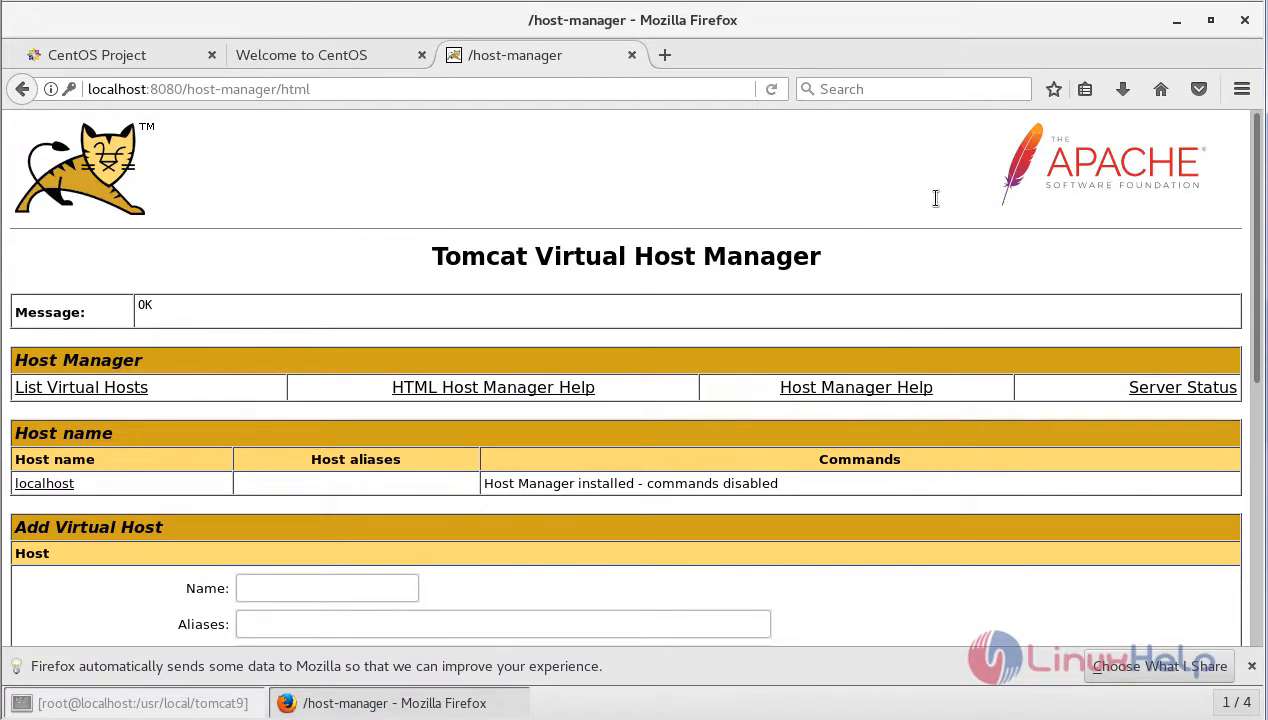
mouse_move(906, 192)
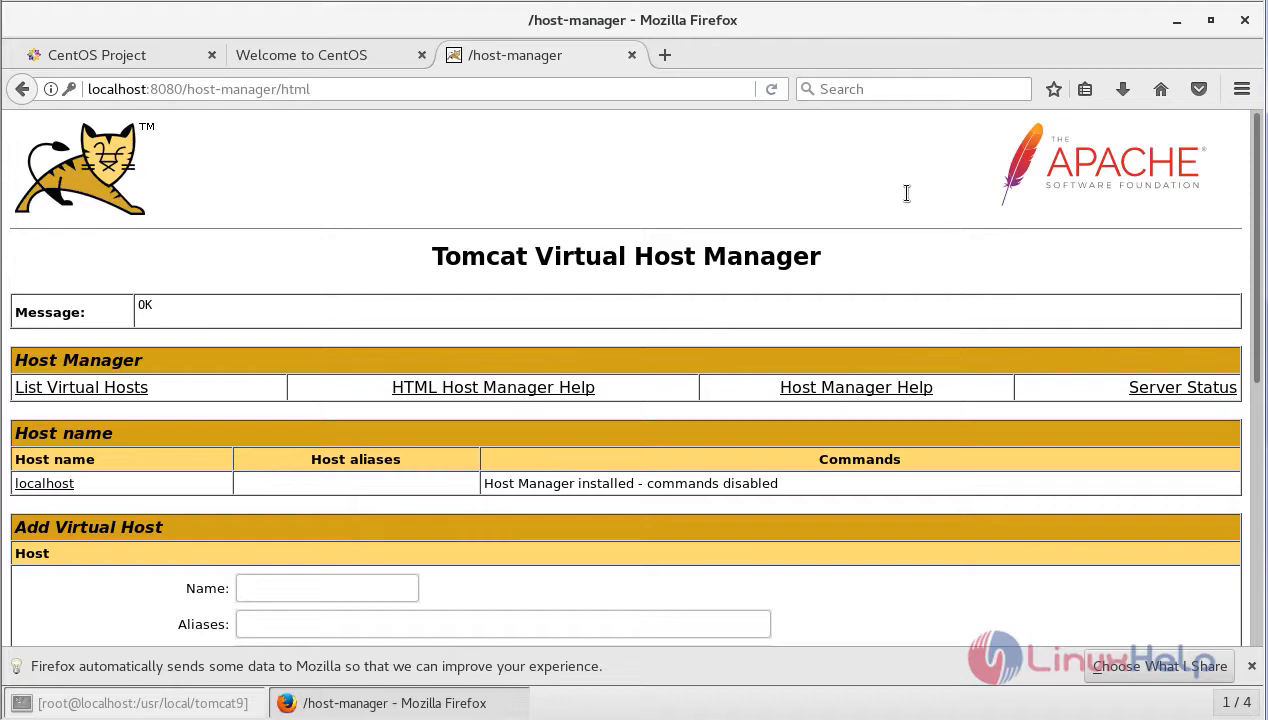